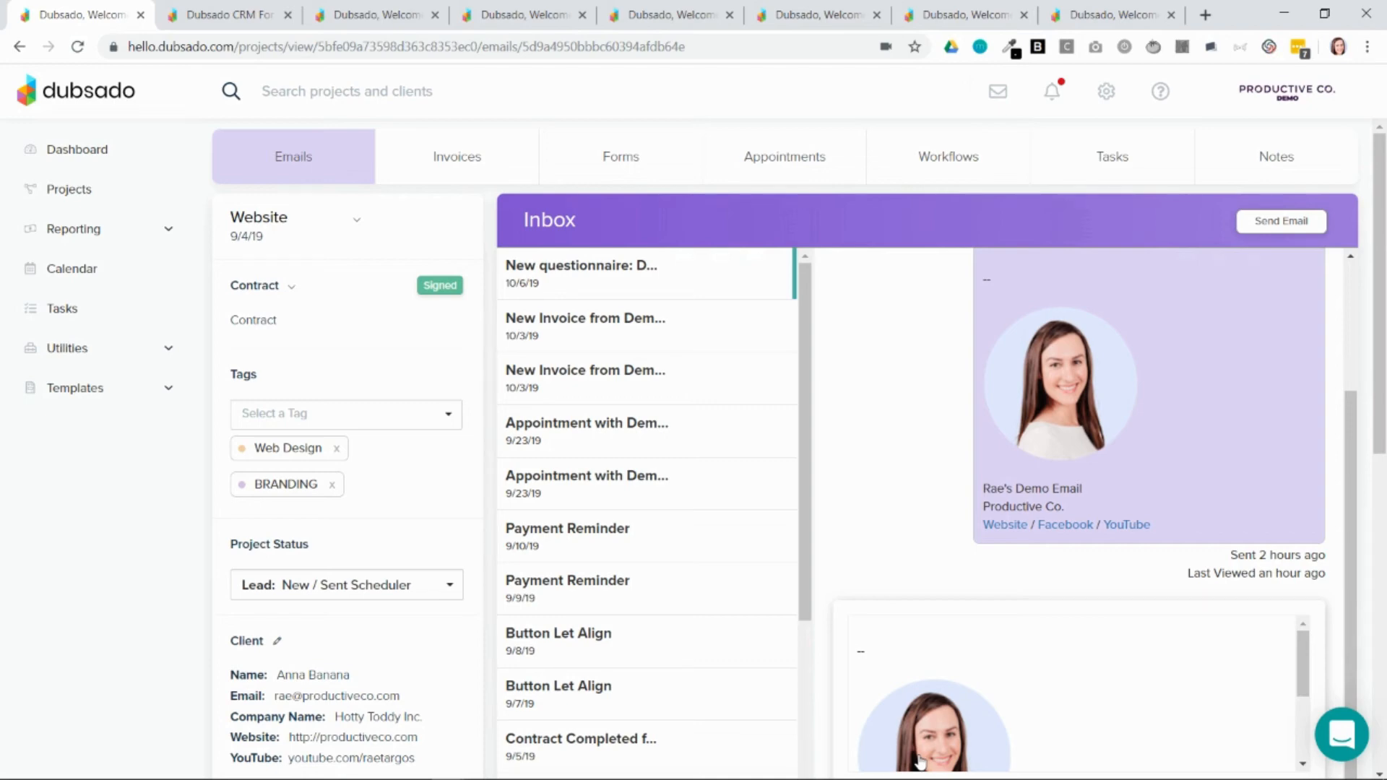
{"action": "mouse_move", "coordinate": [546, 293]}
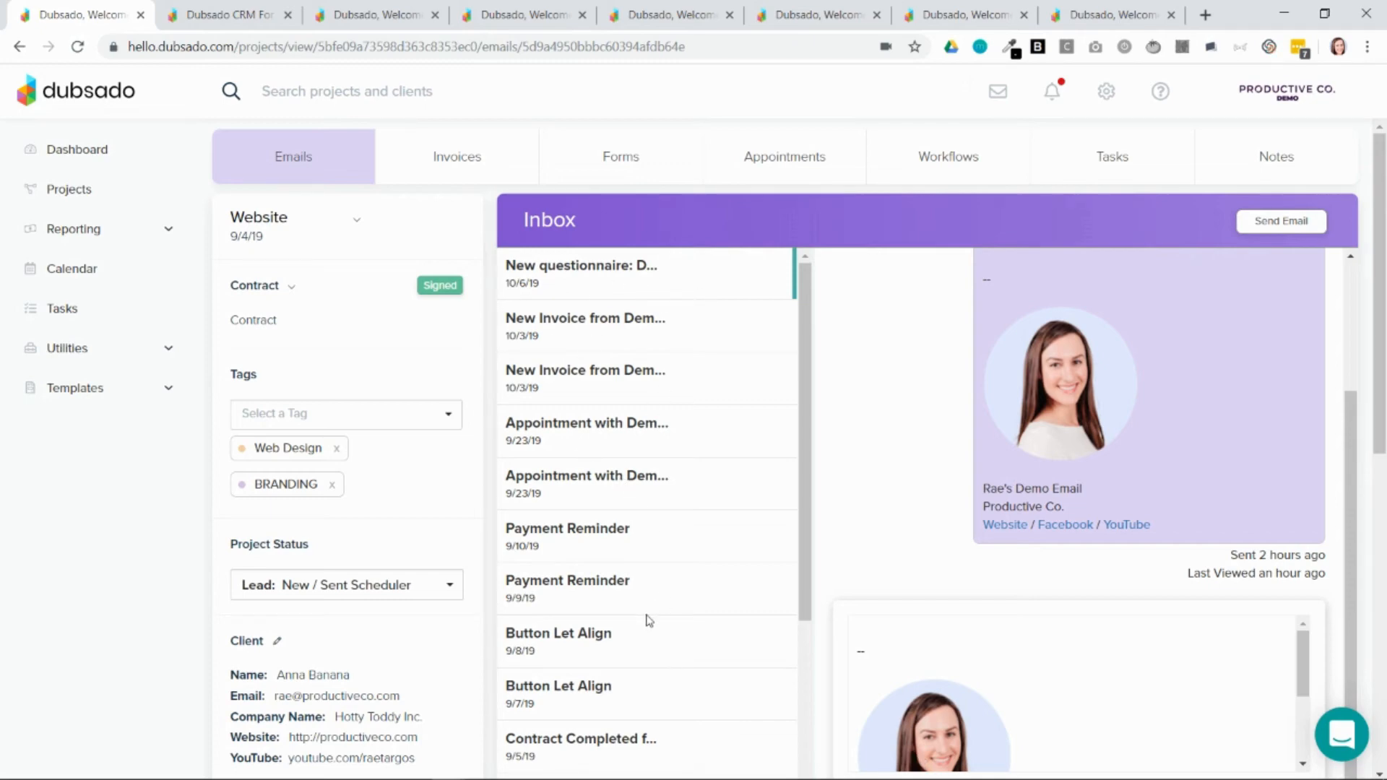
{"action": "mouse_move", "coordinate": [1195, 501]}
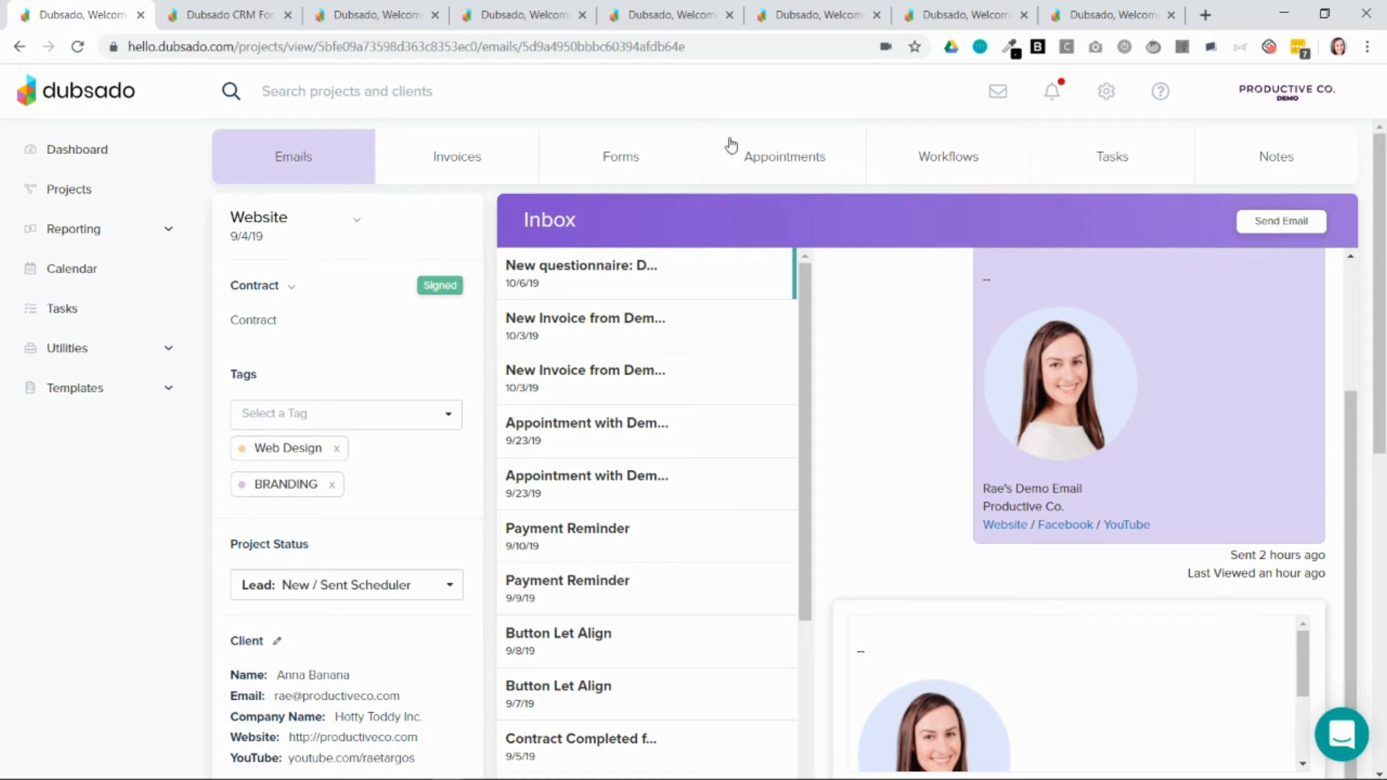
Check the project's form sent, viewed and responded dates, then switch to the public discovery call form
{"action": "left_click", "coordinate": [620, 157]}
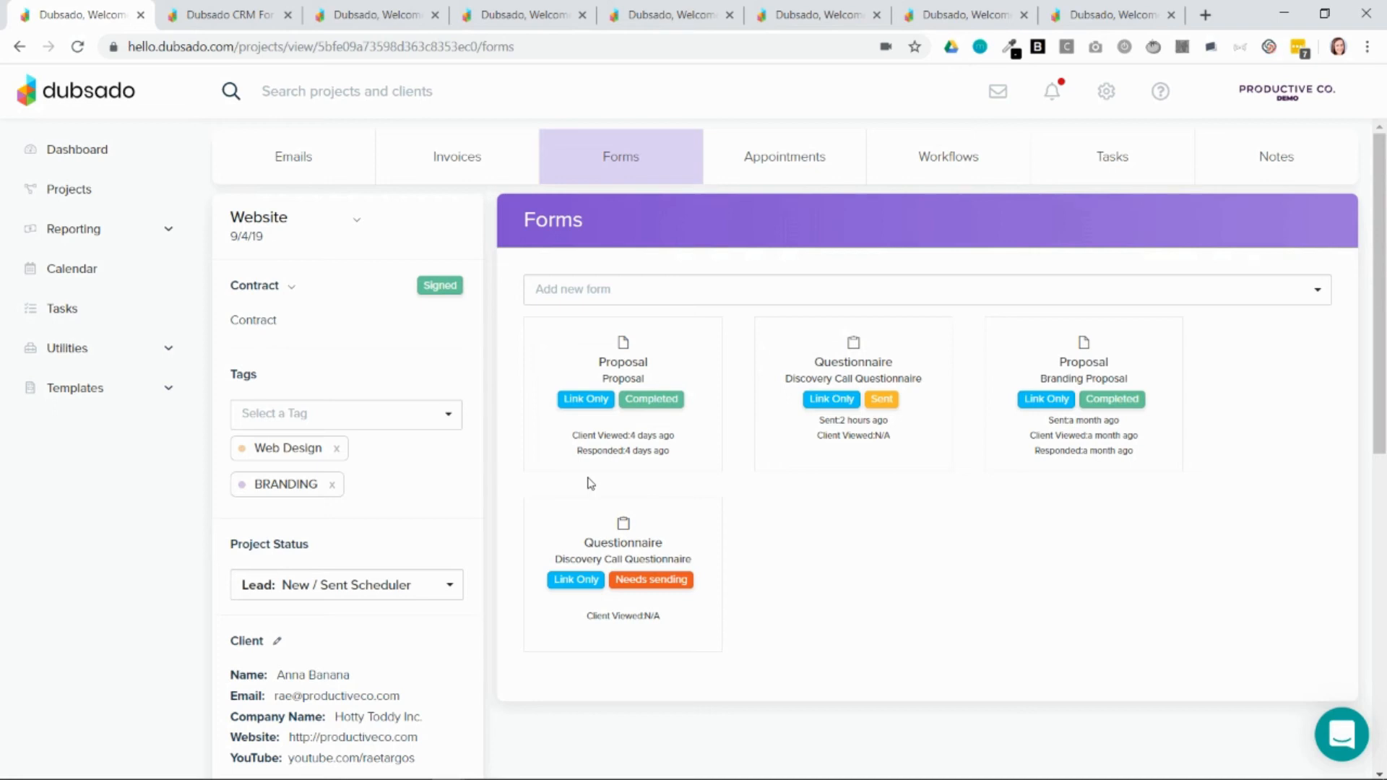
{"action": "mouse_move", "coordinate": [843, 481]}
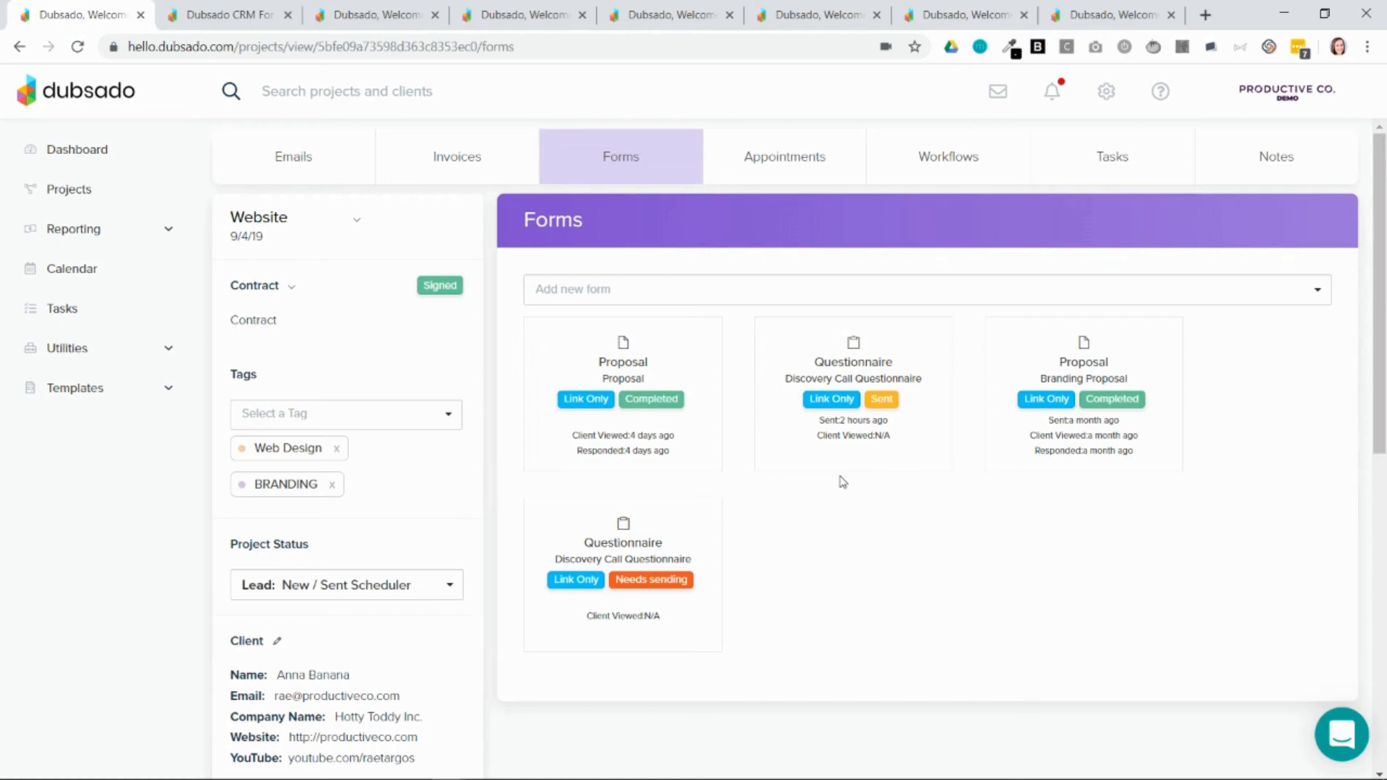
{"action": "left_click", "coordinate": [226, 15]}
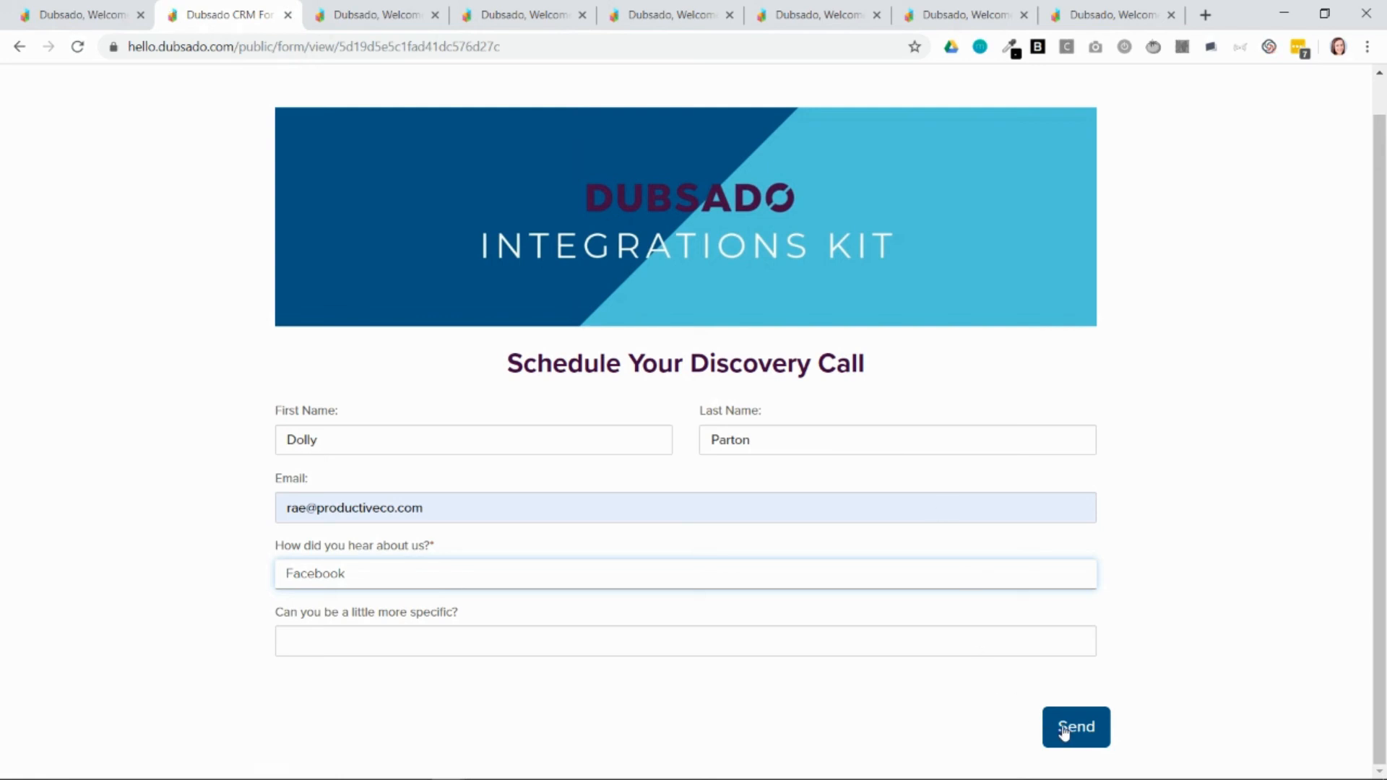
Send the completed Schedule Your Discovery Call form to reach the success page
{"action": "left_click", "coordinate": [1076, 726]}
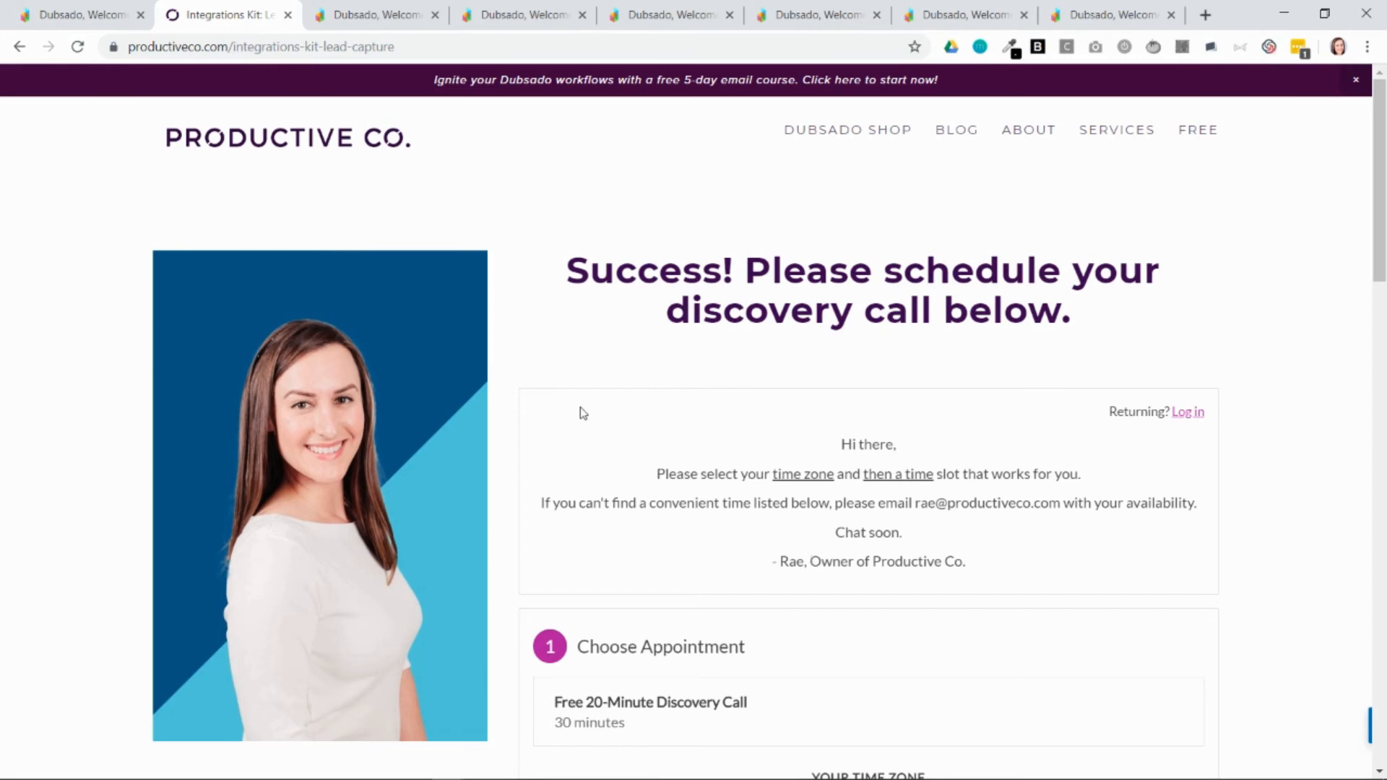
Switch to the Receive Money brand settings showing Stripe, PayPal and accepted gratuity
{"action": "left_click", "coordinate": [374, 15]}
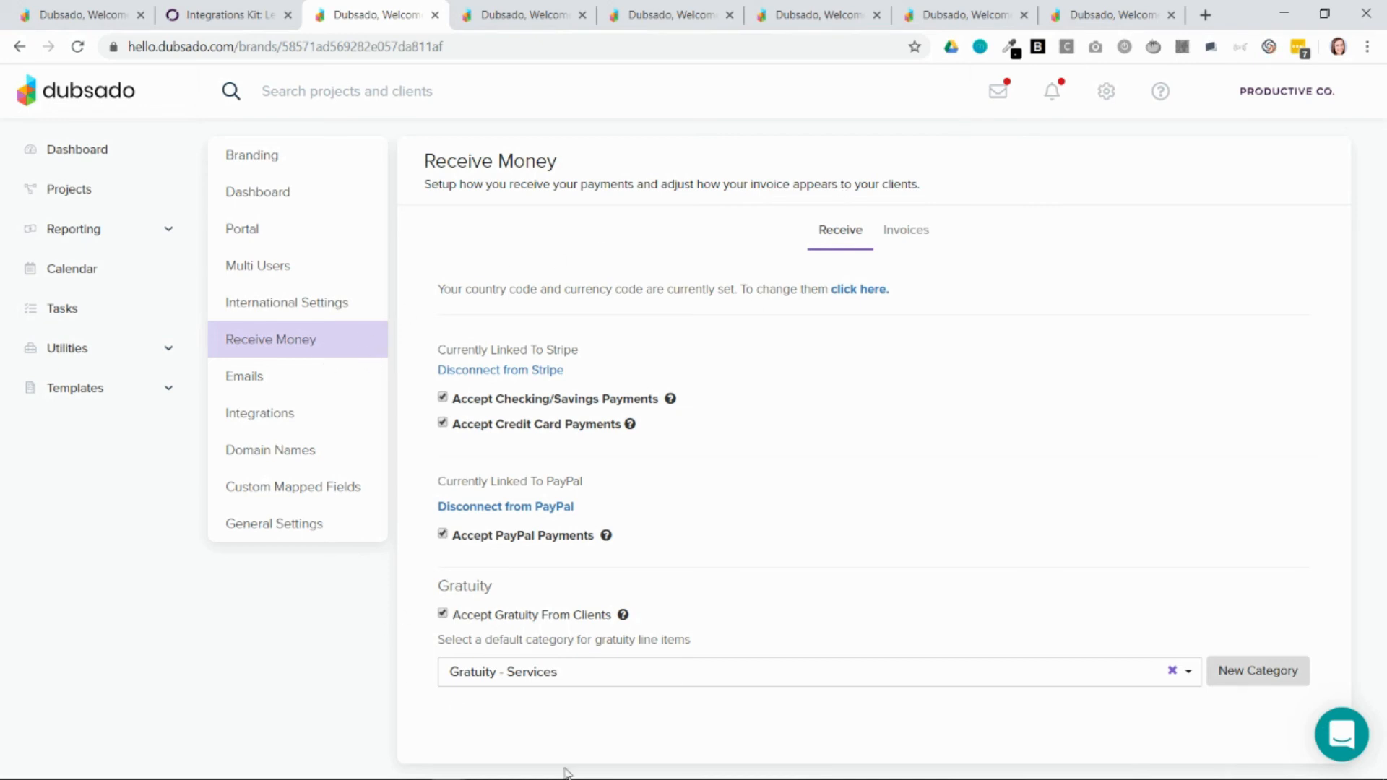
{"action": "mouse_move", "coordinate": [473, 722]}
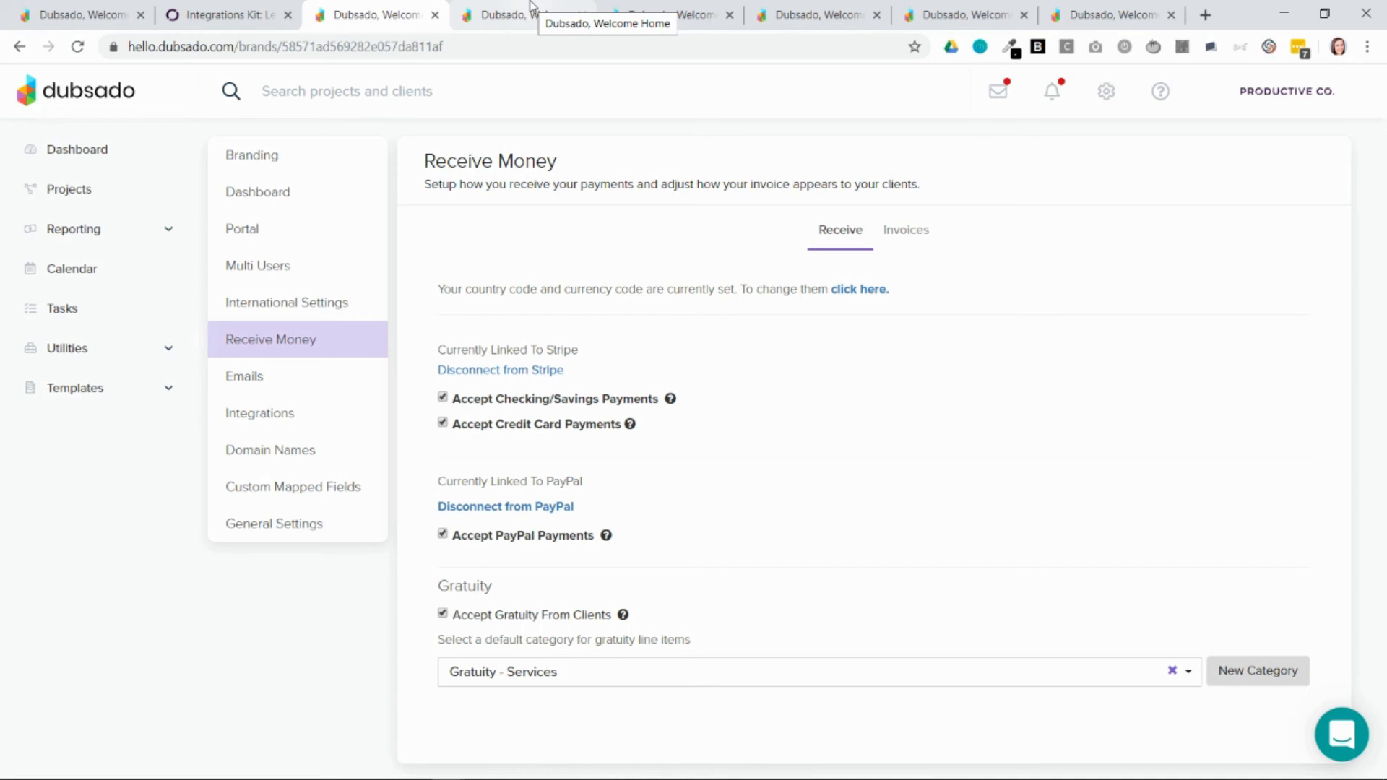
Review form templates across contracts, questionnaires, proposals and lead capture, then switch to the client profile
{"action": "left_click", "coordinate": [522, 15]}
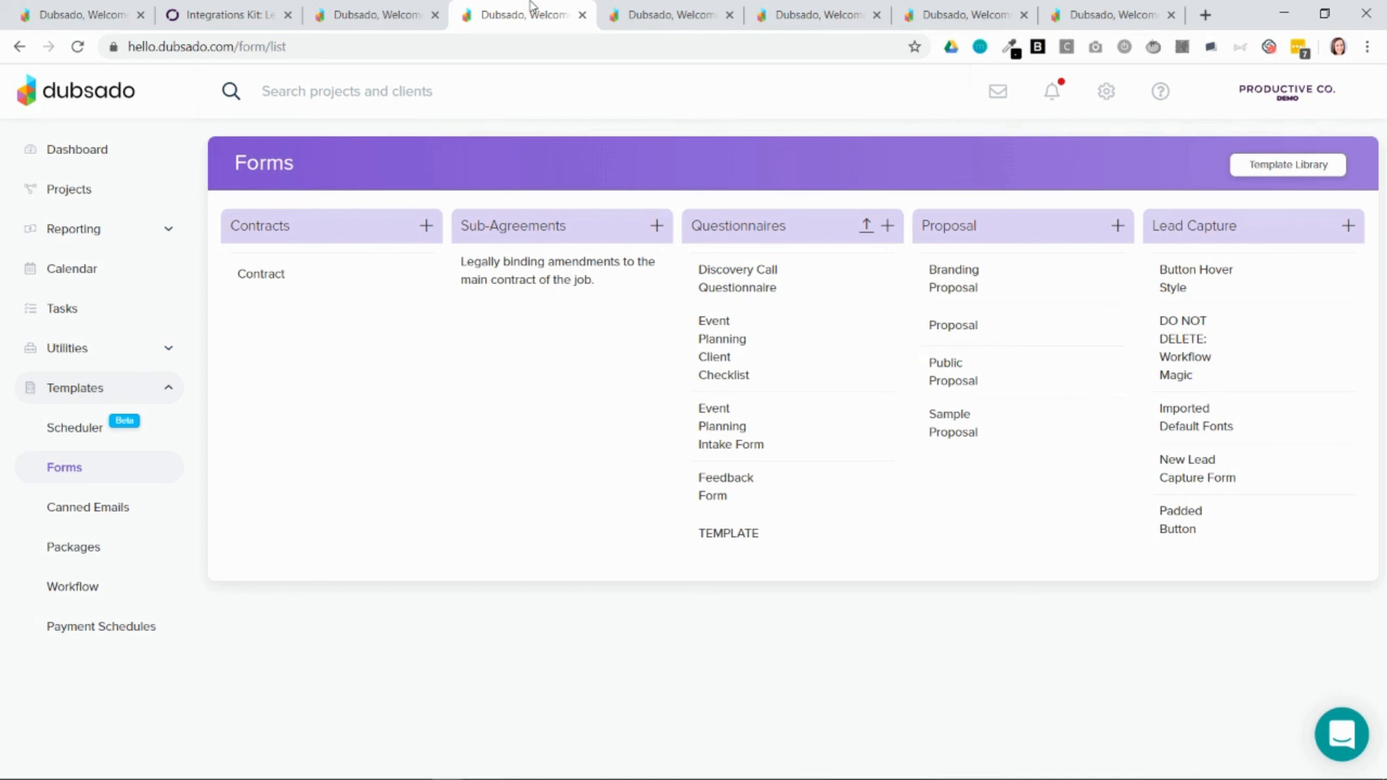
{"action": "mouse_move", "coordinate": [334, 224]}
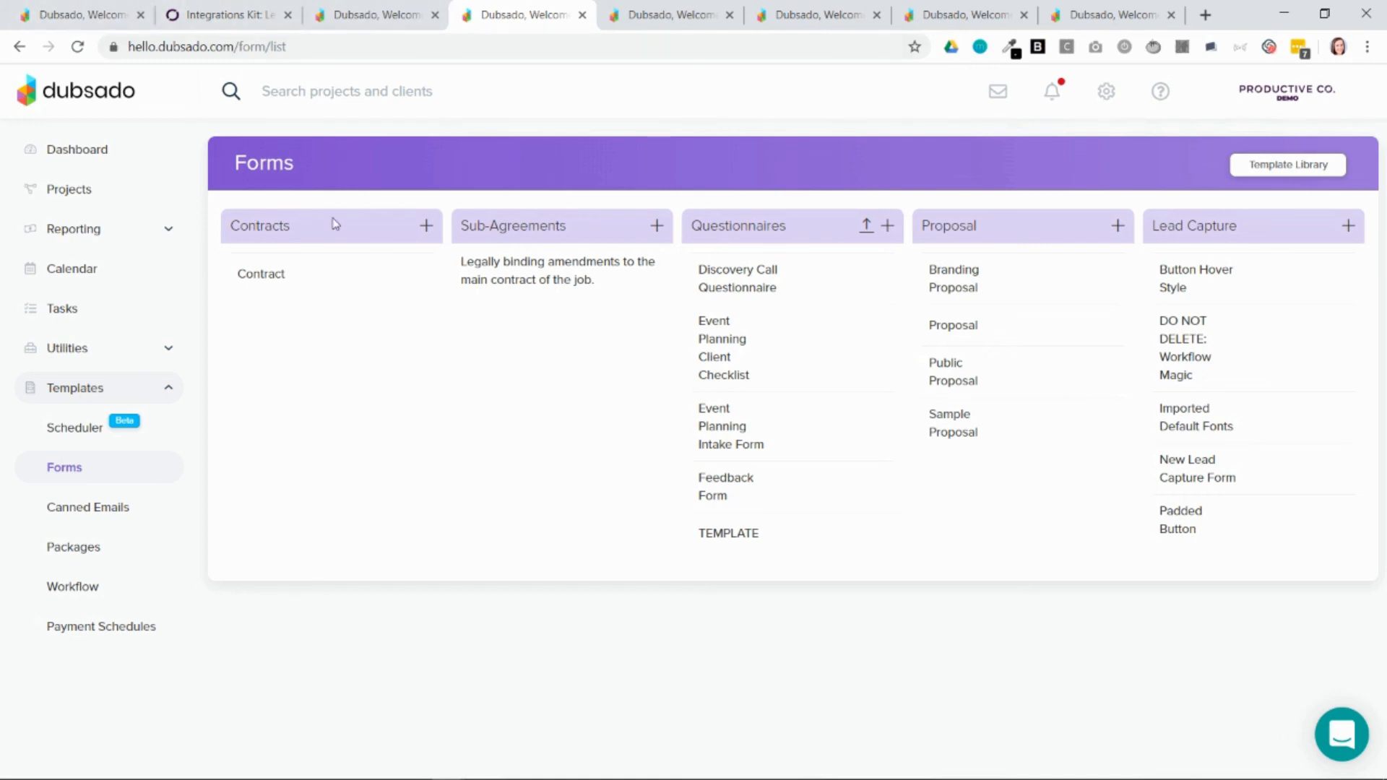
{"action": "mouse_move", "coordinate": [1219, 241]}
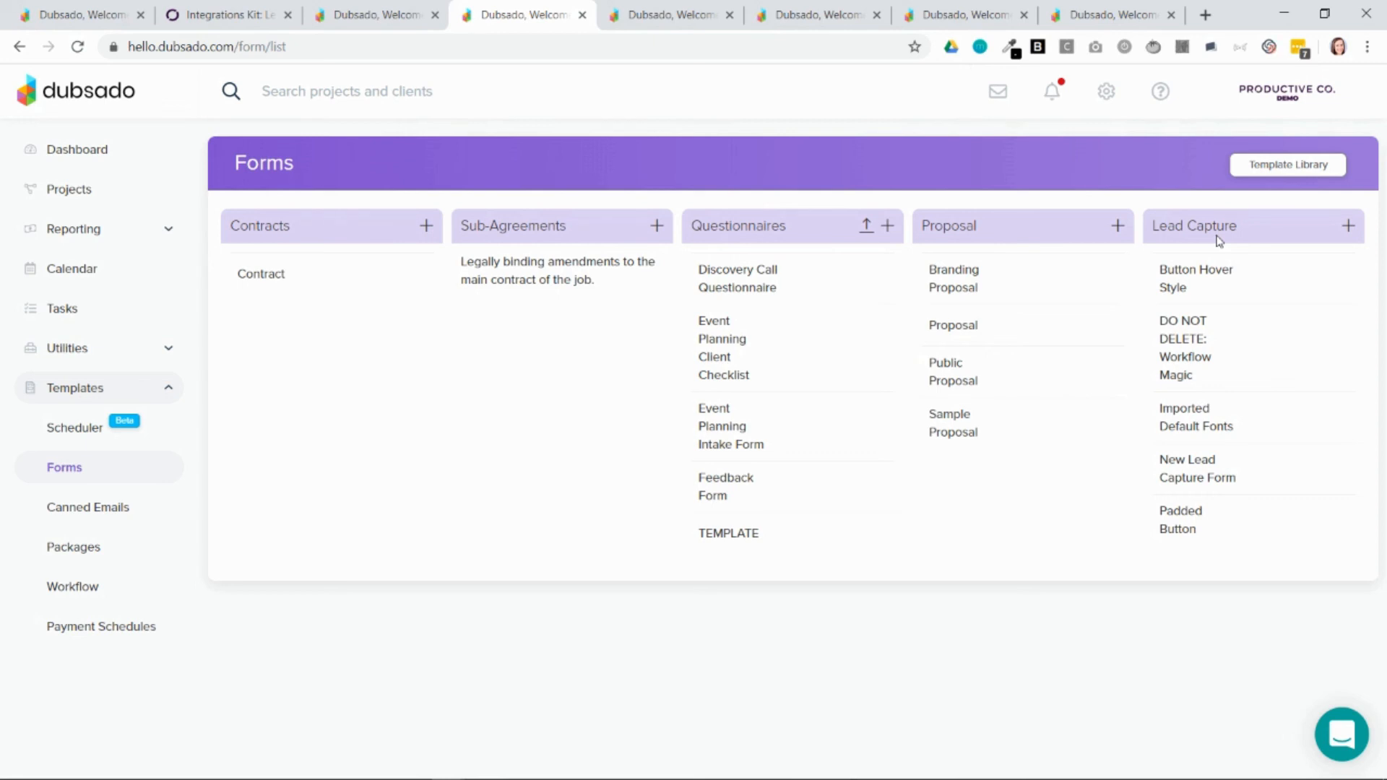
{"action": "mouse_move", "coordinate": [926, 226]}
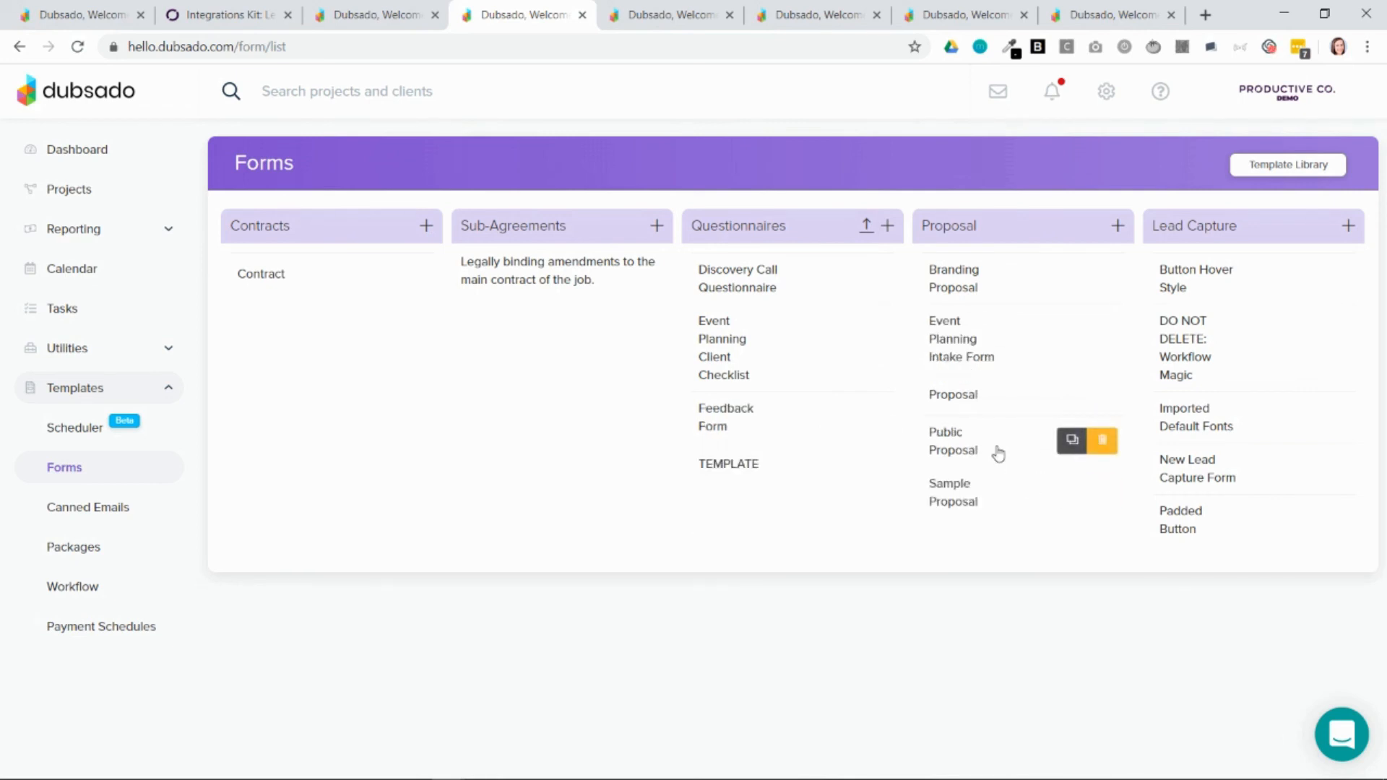
{"action": "left_click", "coordinate": [670, 15]}
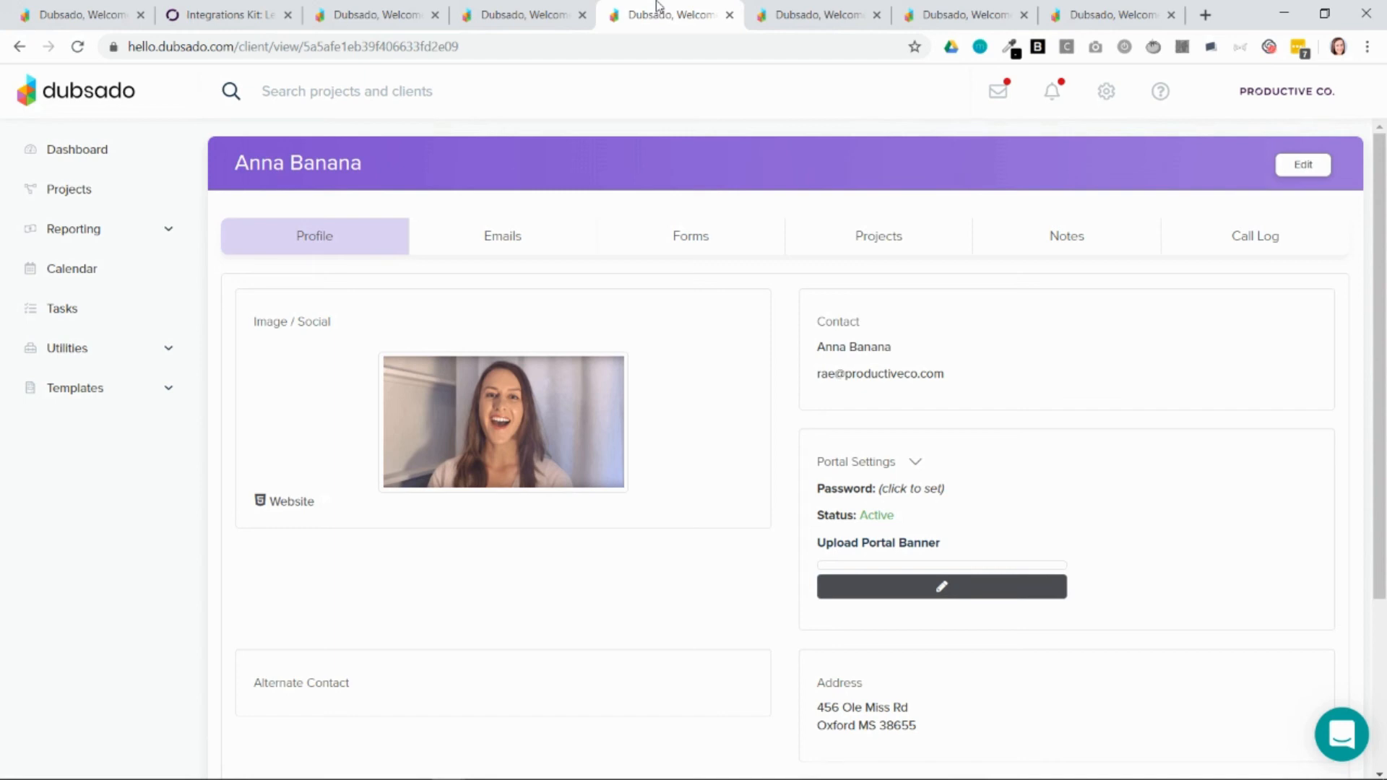
{"action": "mouse_move", "coordinate": [113, 356]}
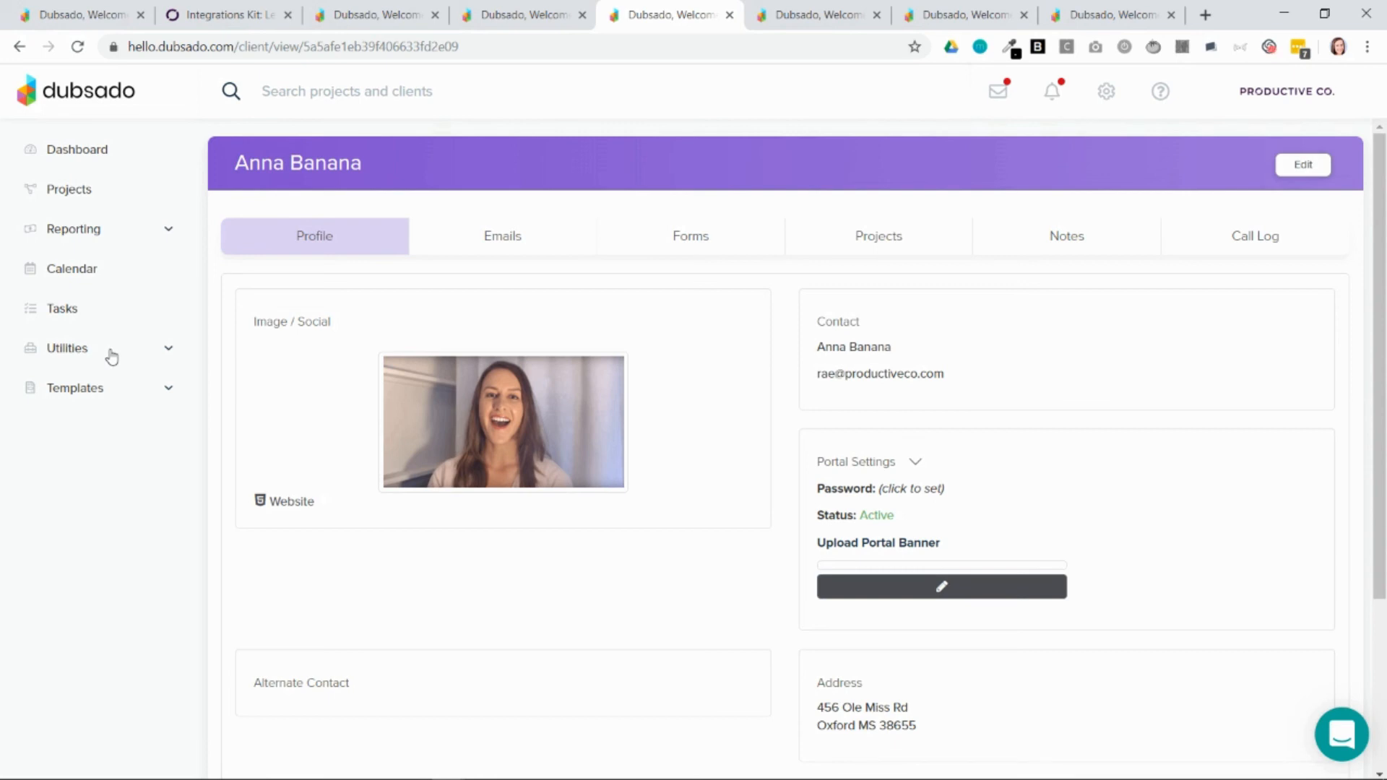
Go from the client's profile to the Website project's forms page
{"action": "left_click", "coordinate": [86, 427]}
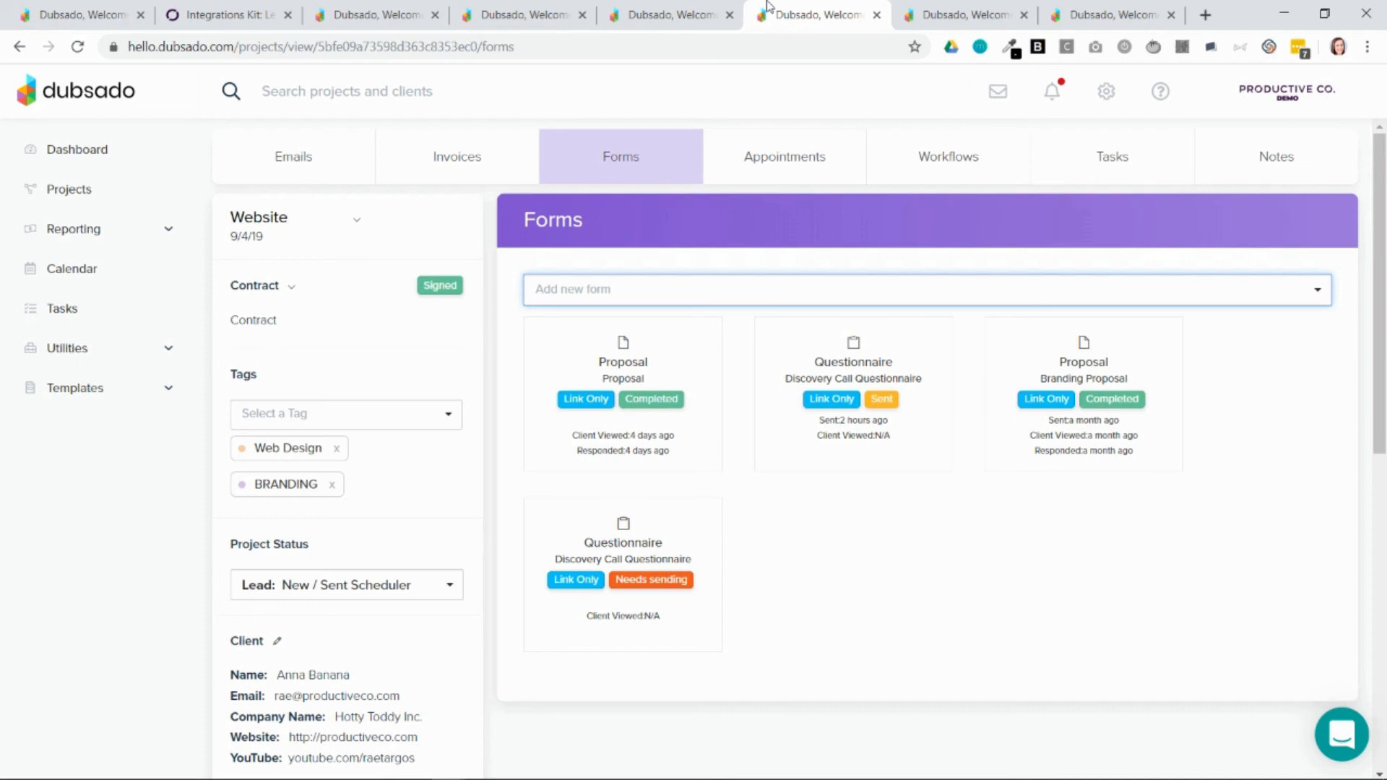
{"action": "mouse_move", "coordinate": [67, 190]}
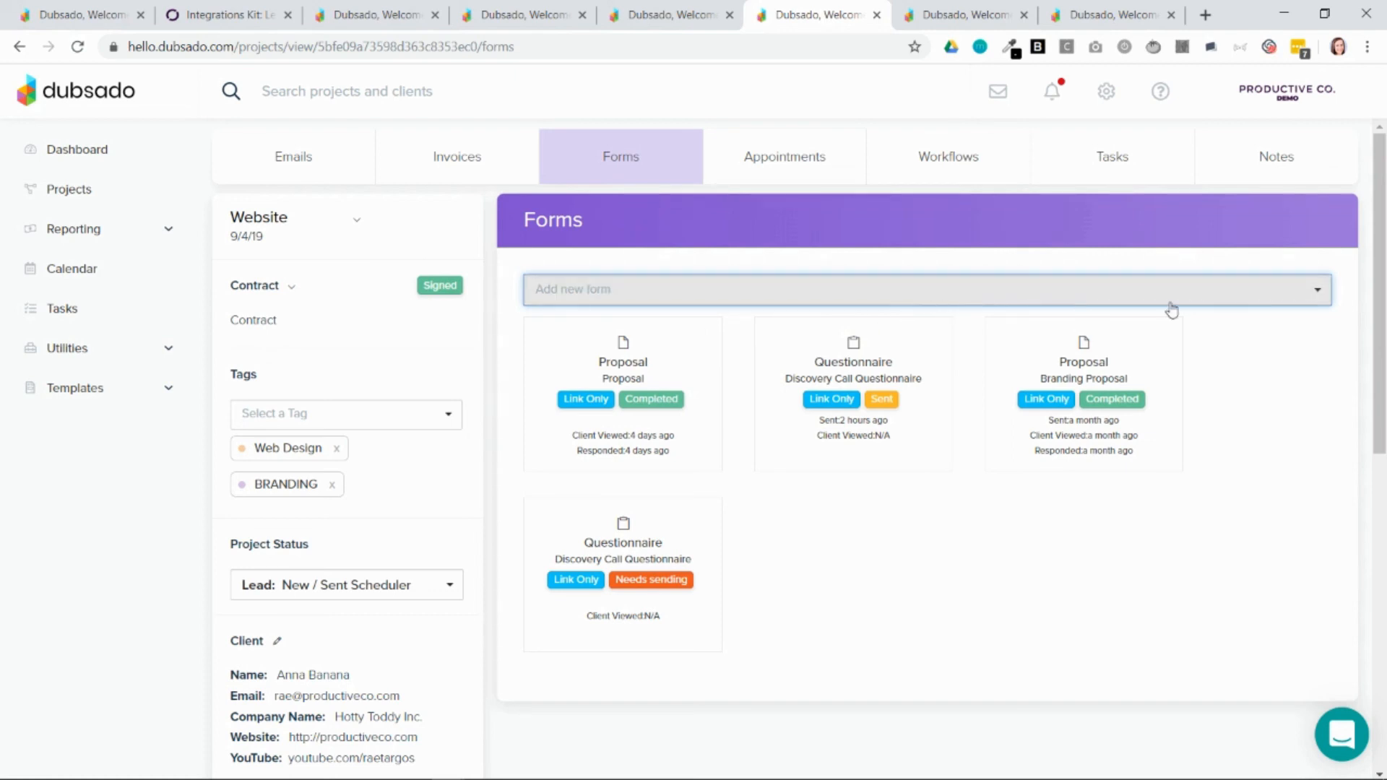
Open the Add new form list with one-time questionnaire, link, contract and proposal options
{"action": "left_click", "coordinate": [925, 289]}
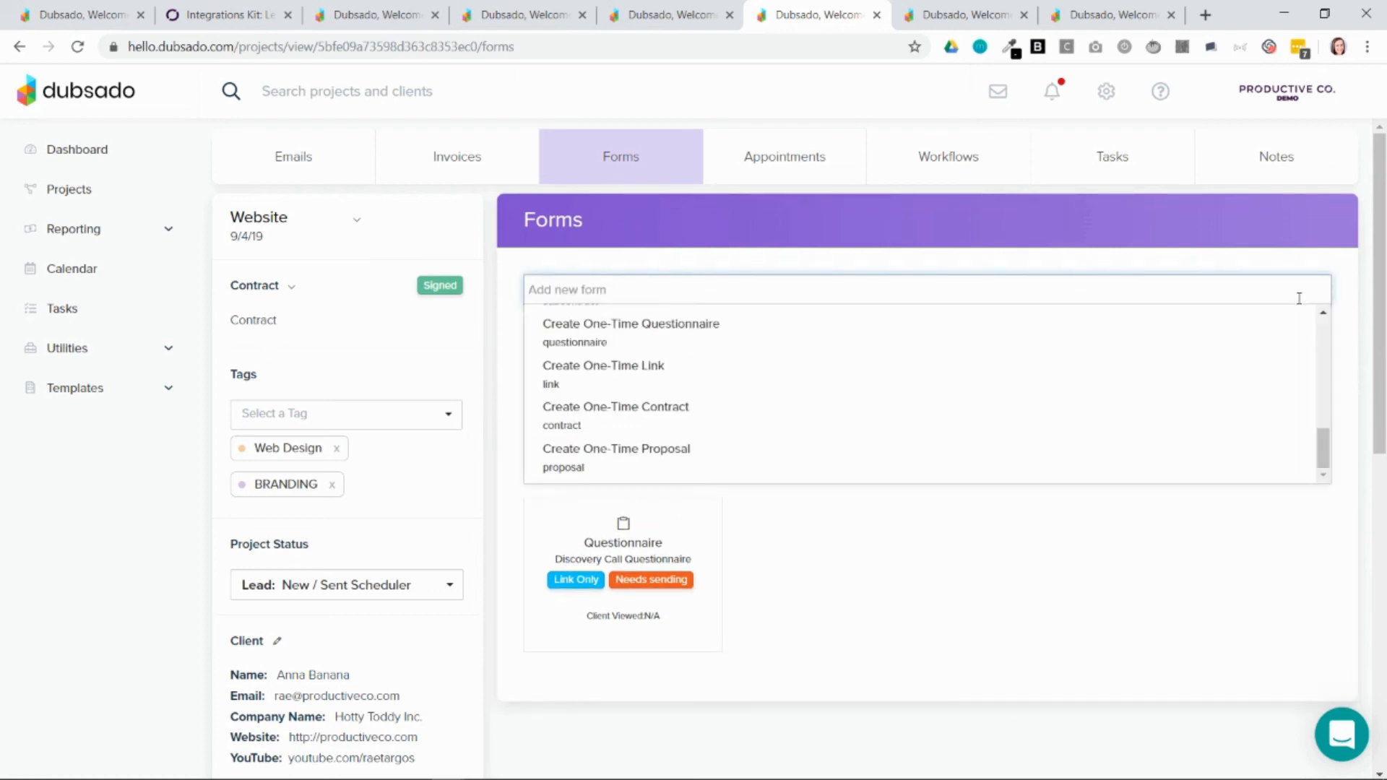
{"action": "mouse_move", "coordinate": [839, 366]}
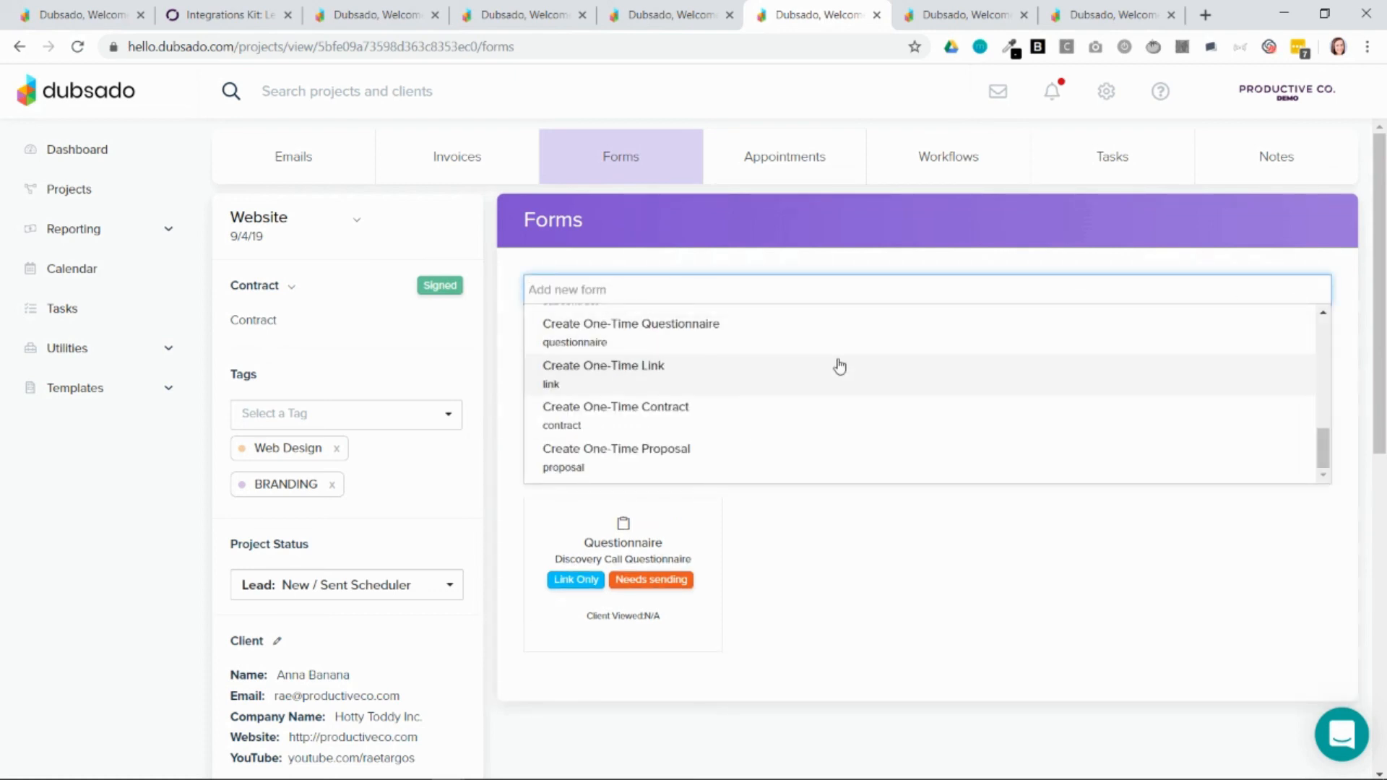
{"action": "mouse_move", "coordinate": [693, 387]}
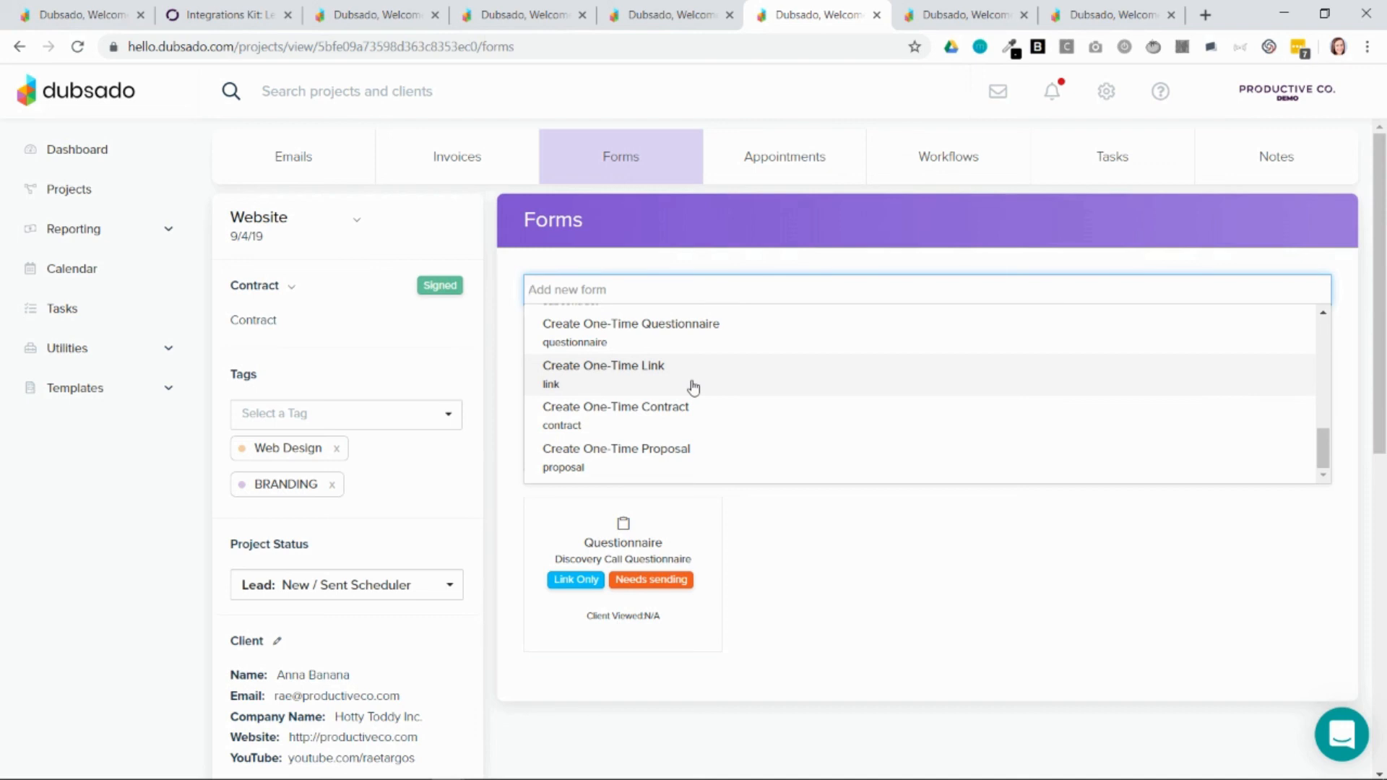
Add a one-time external link titled 'Asana' with its web address to the project
{"action": "left_click", "coordinate": [884, 289]}
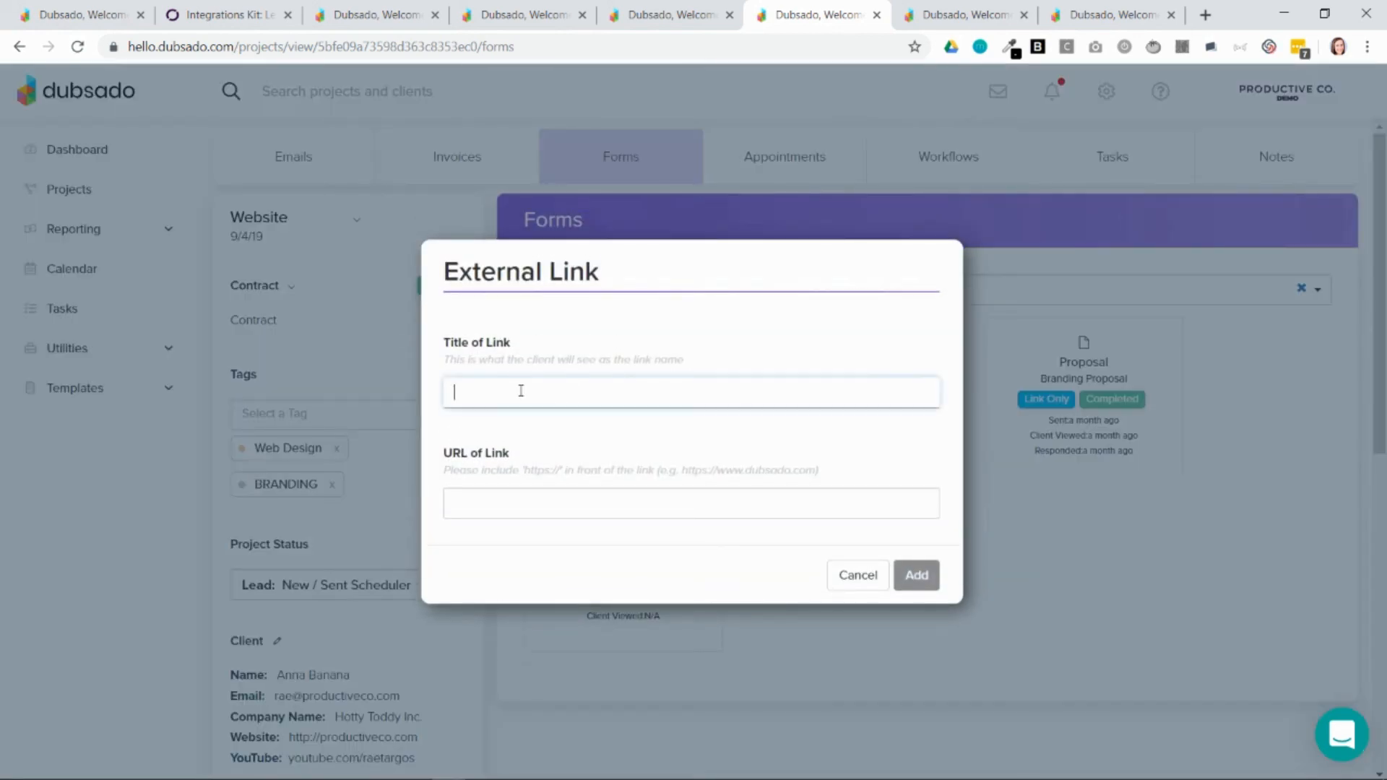
{"action": "type", "text": "Asana"}
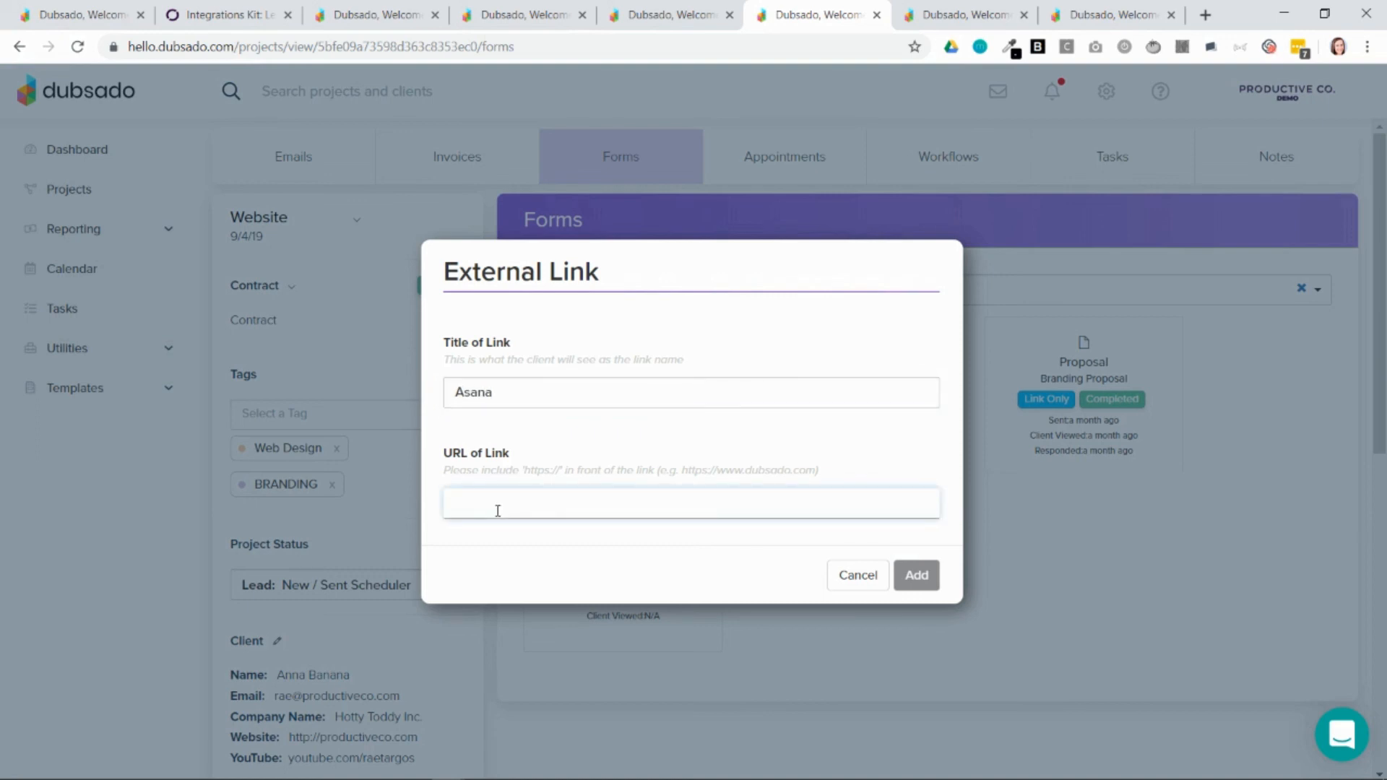
{"action": "left_click", "coordinate": [690, 503]}
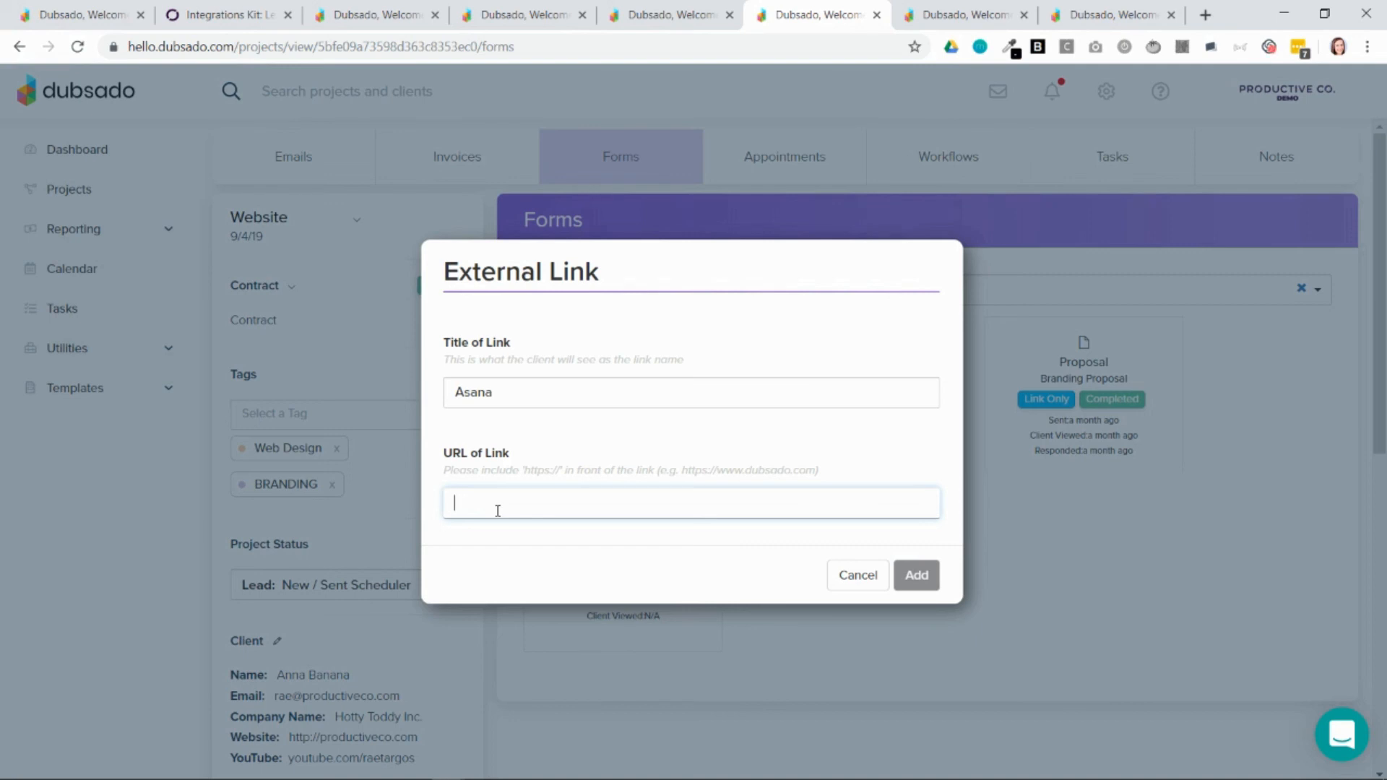
{"action": "type", "text": "htt"}
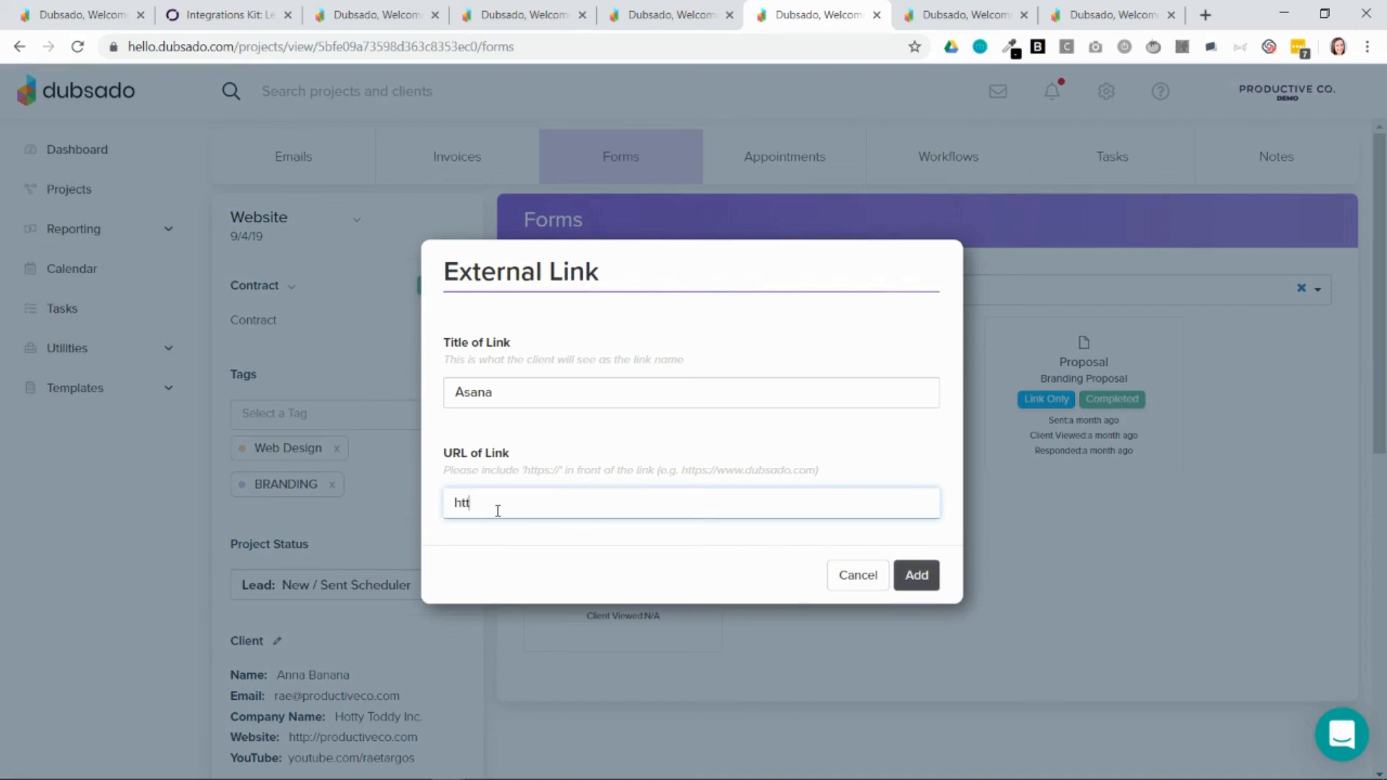
{"action": "left_click", "coordinate": [915, 575]}
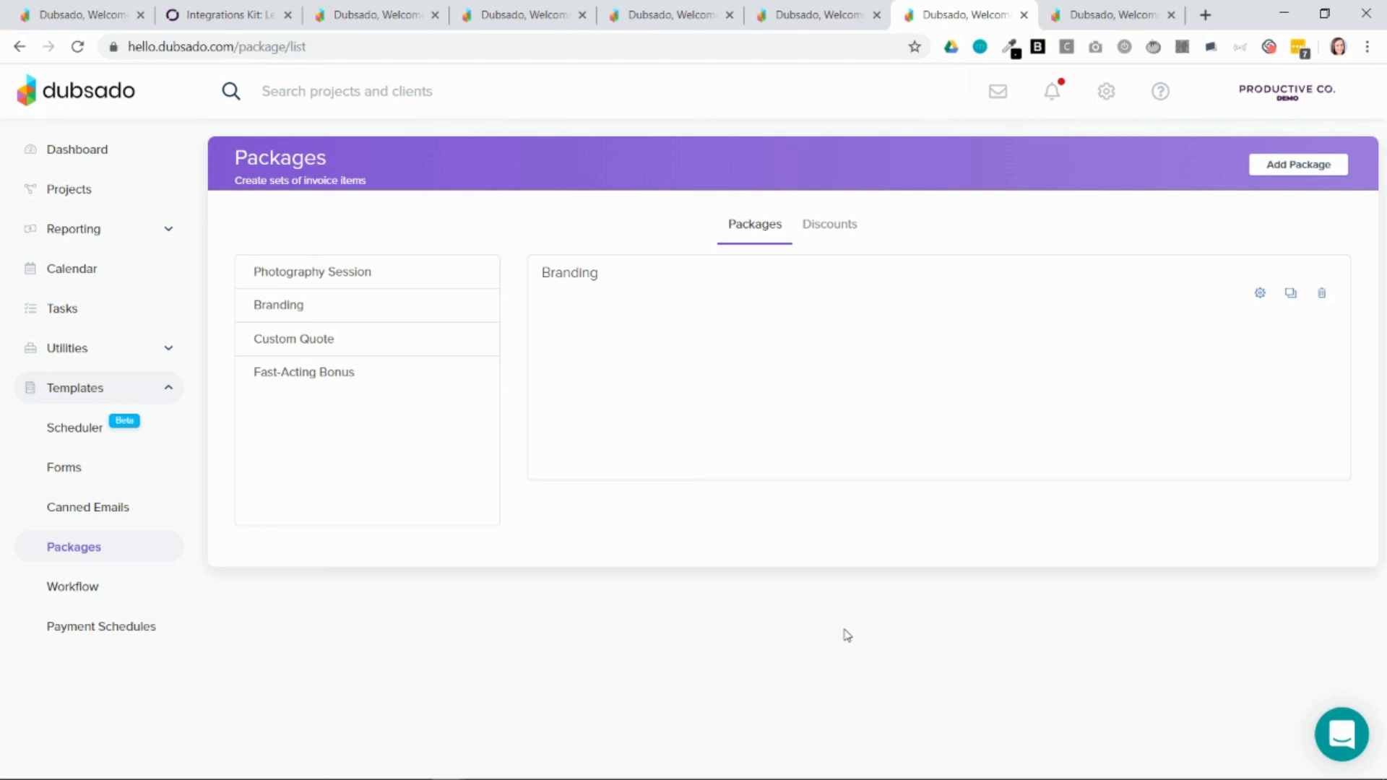
{"action": "mouse_move", "coordinate": [1265, 113]}
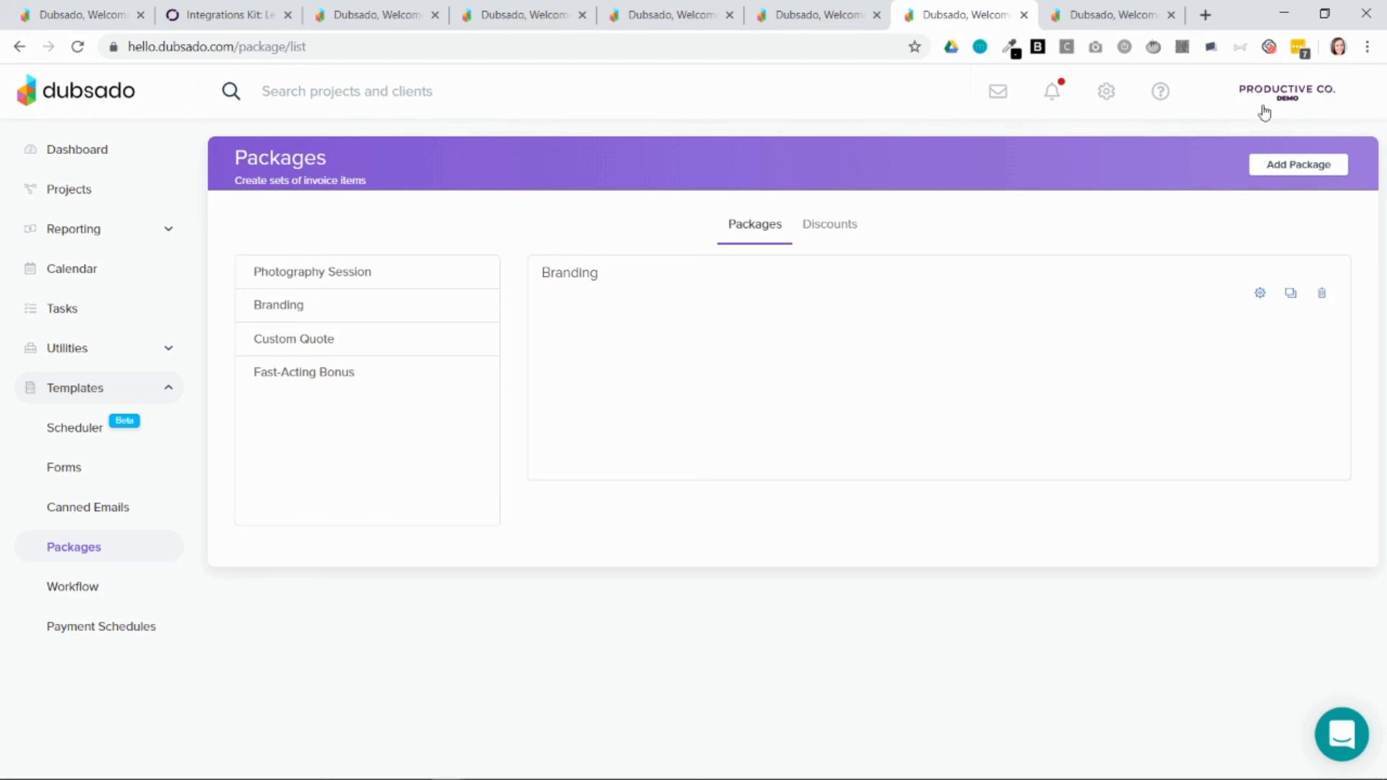
{"action": "mouse_move", "coordinate": [1304, 98]}
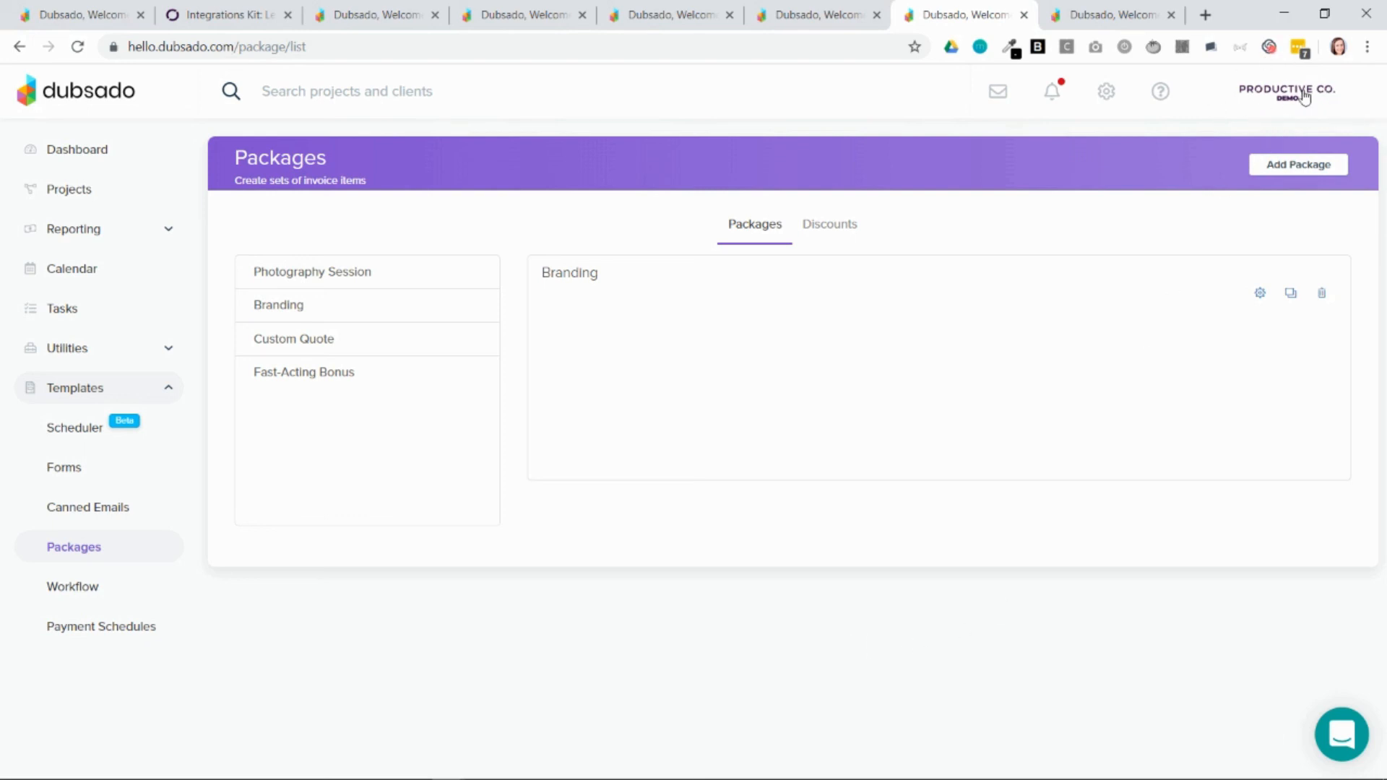
Show the account's brands in the brand switcher, then dismiss the list
{"action": "left_click", "coordinate": [1286, 91]}
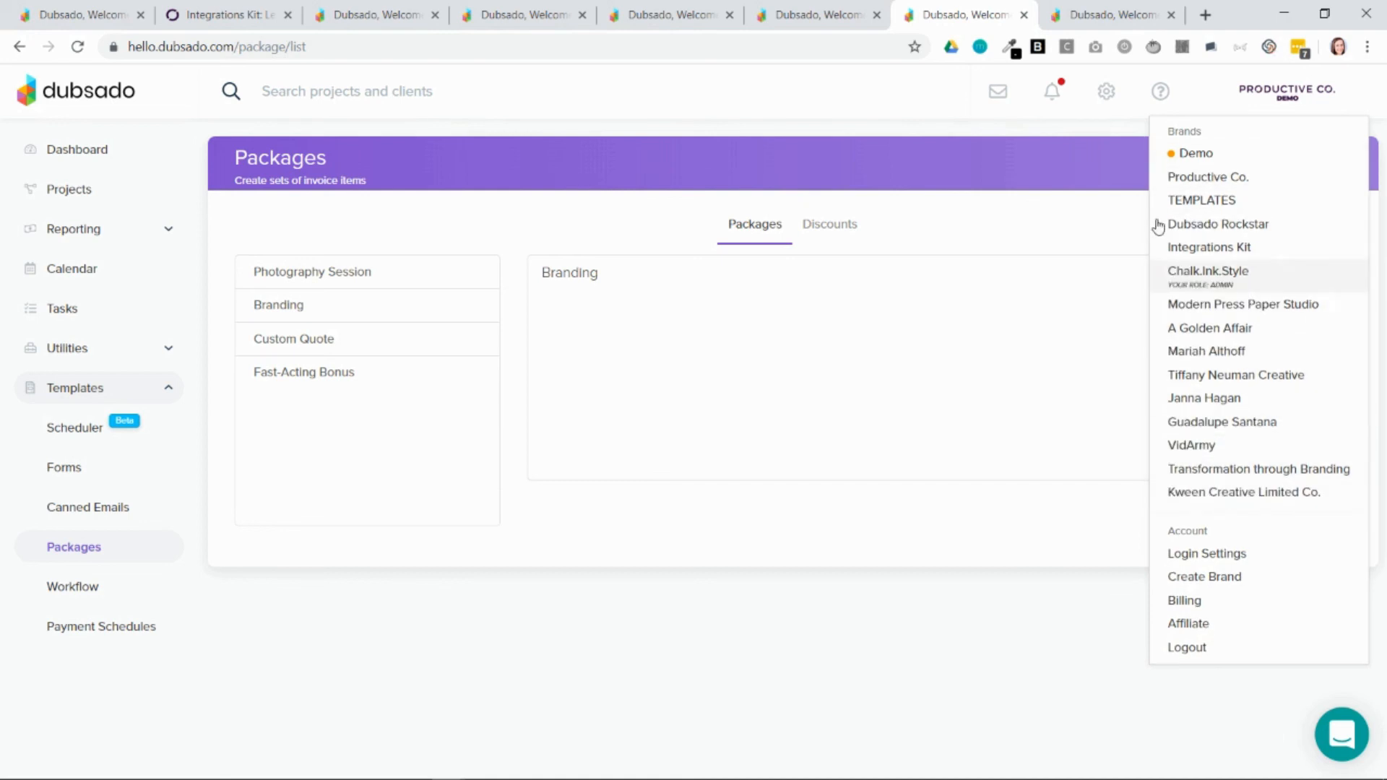
{"action": "mouse_move", "coordinate": [1190, 435]}
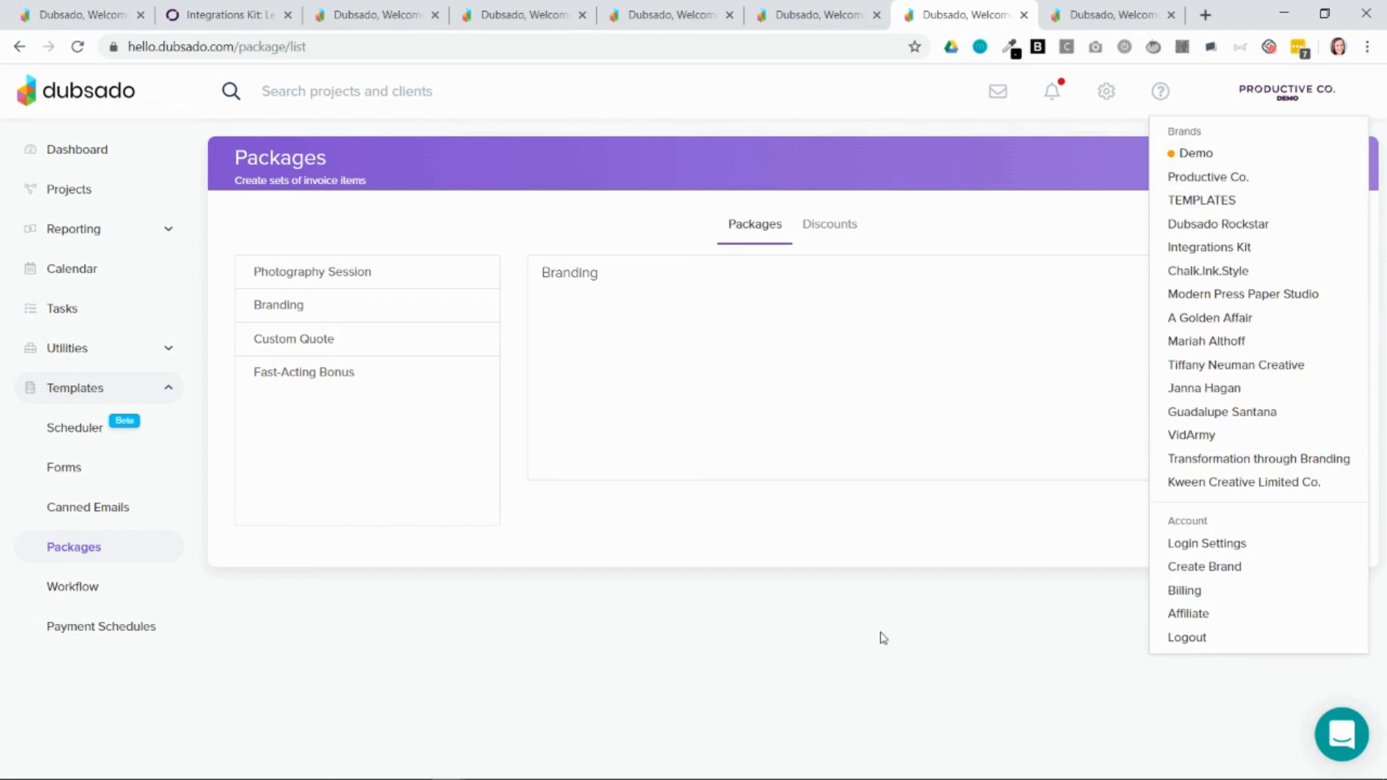
{"action": "left_click", "coordinate": [64, 467]}
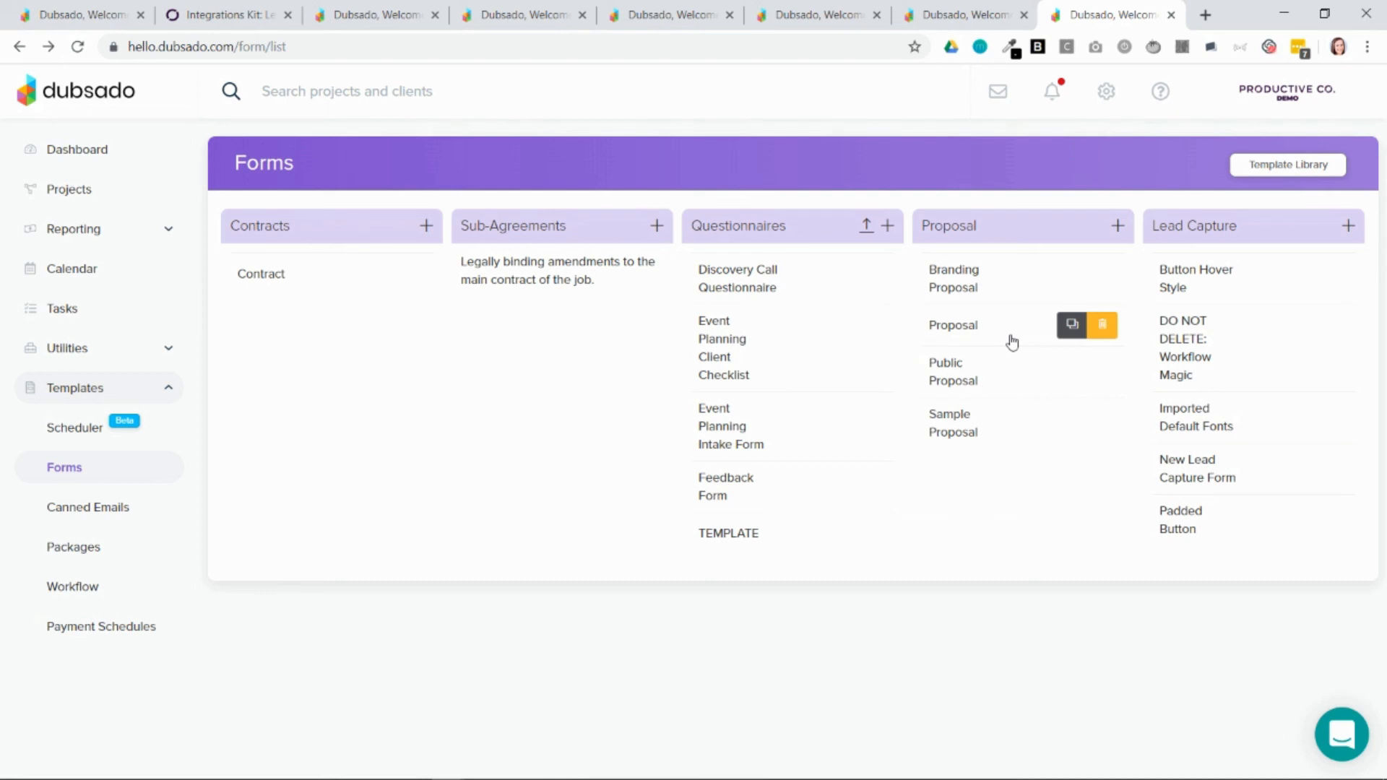
{"action": "mouse_move", "coordinate": [1097, 354]}
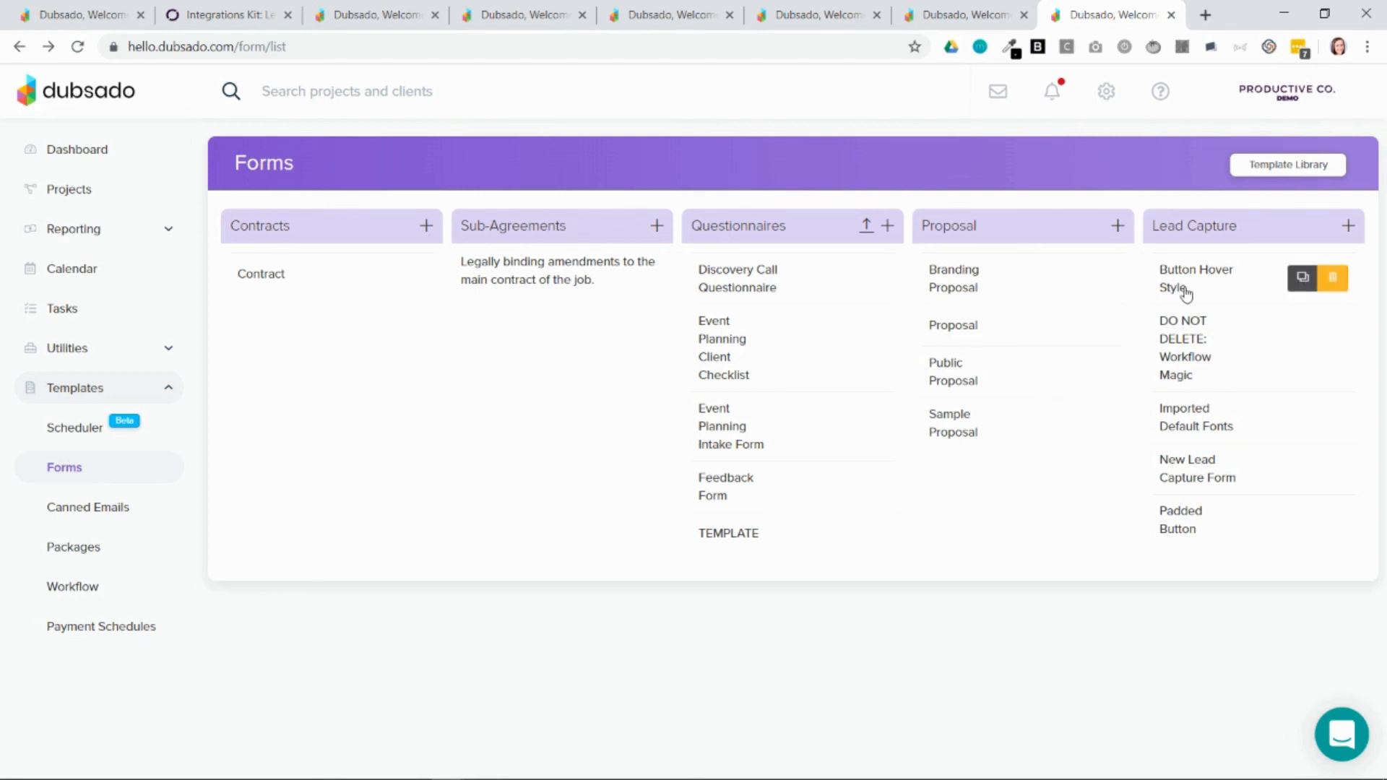
Select the Button Hover Style form under Lead Capture templates
{"action": "left_click", "coordinate": [1195, 279]}
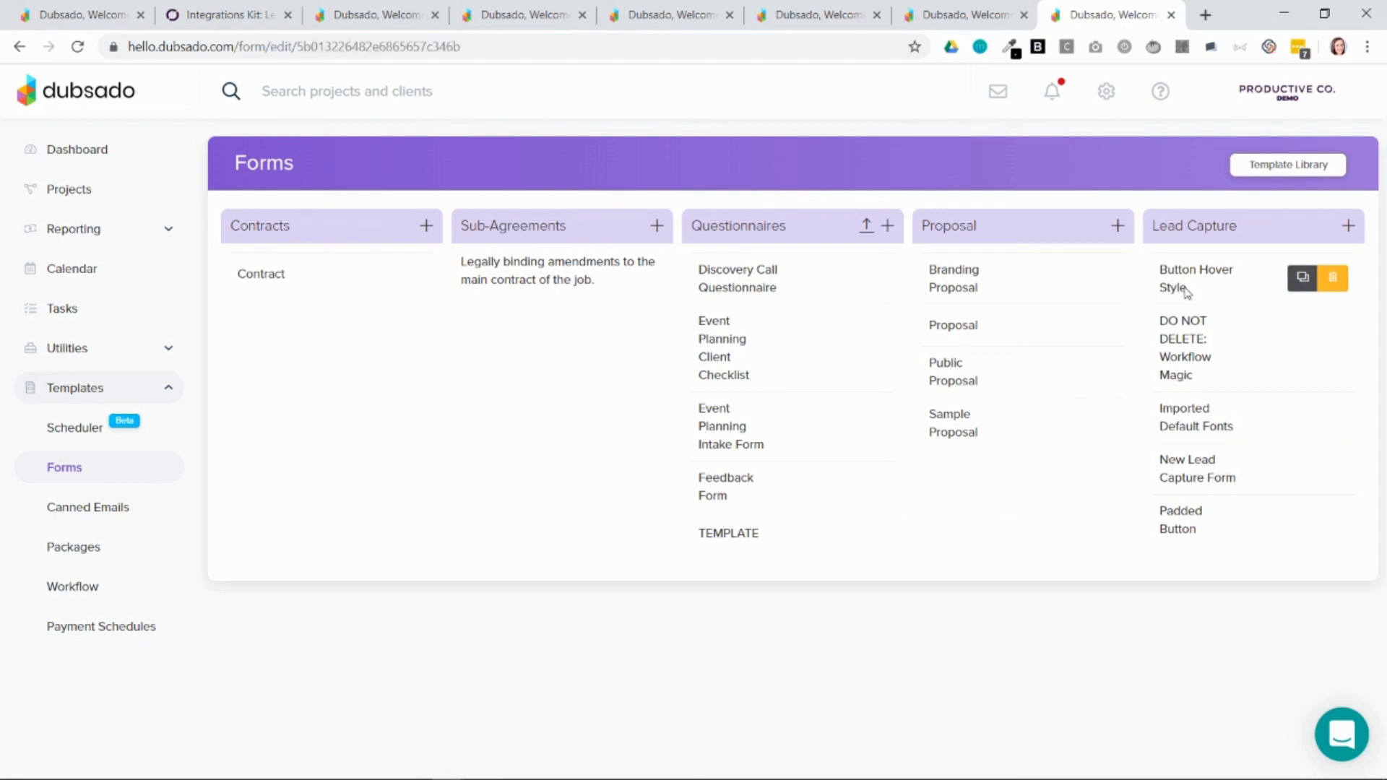
Verify the Phone question maps to Client Phone Number, then switch to the Leads project list
{"action": "left_click", "coordinate": [1195, 279]}
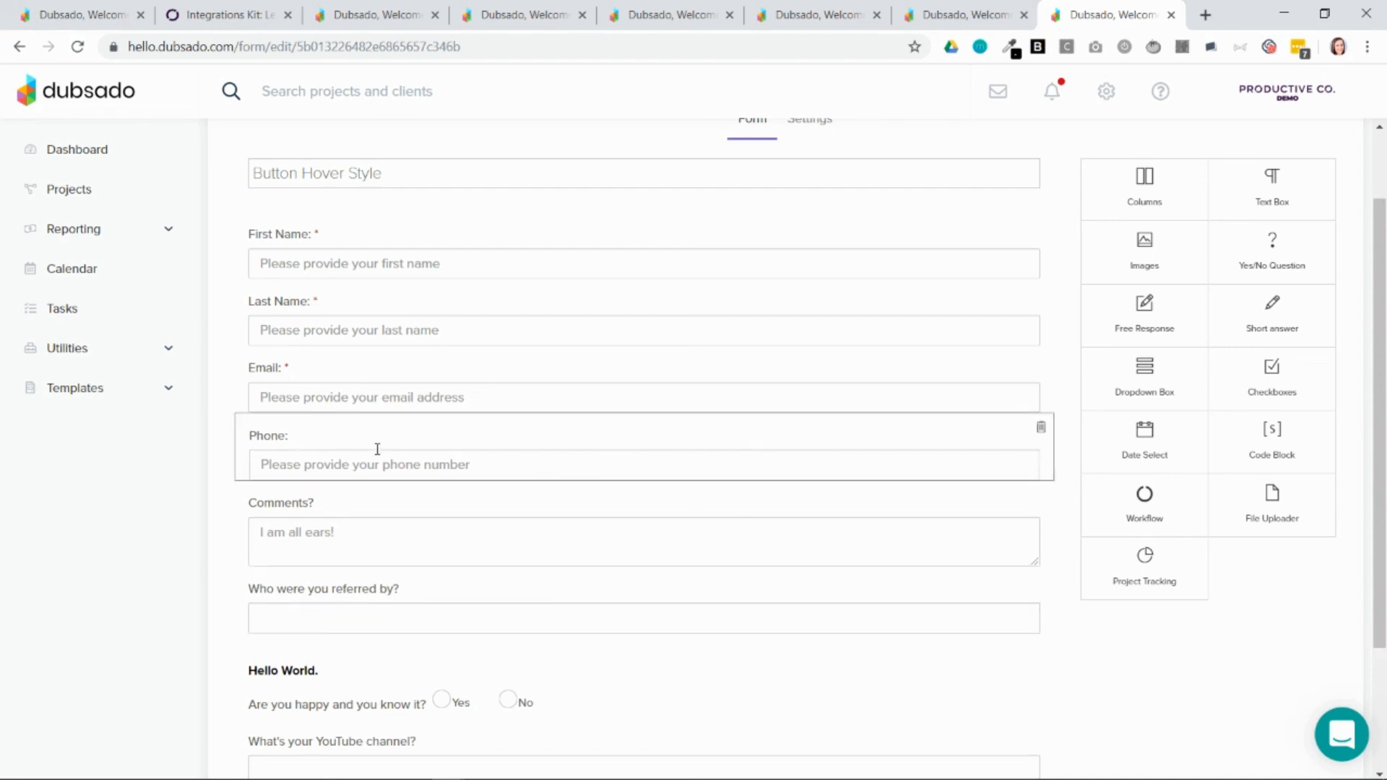
{"action": "mouse_move", "coordinate": [345, 442]}
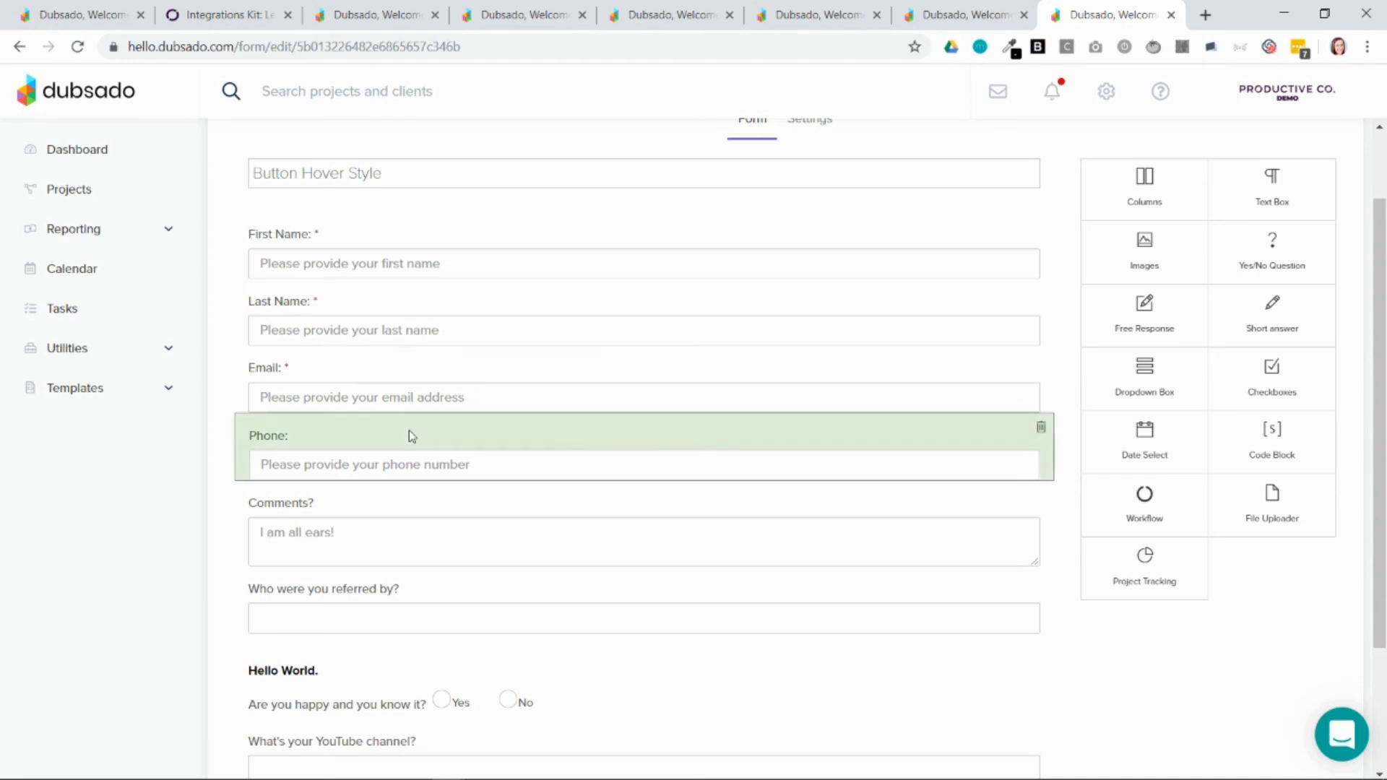
{"action": "left_click", "coordinate": [413, 434]}
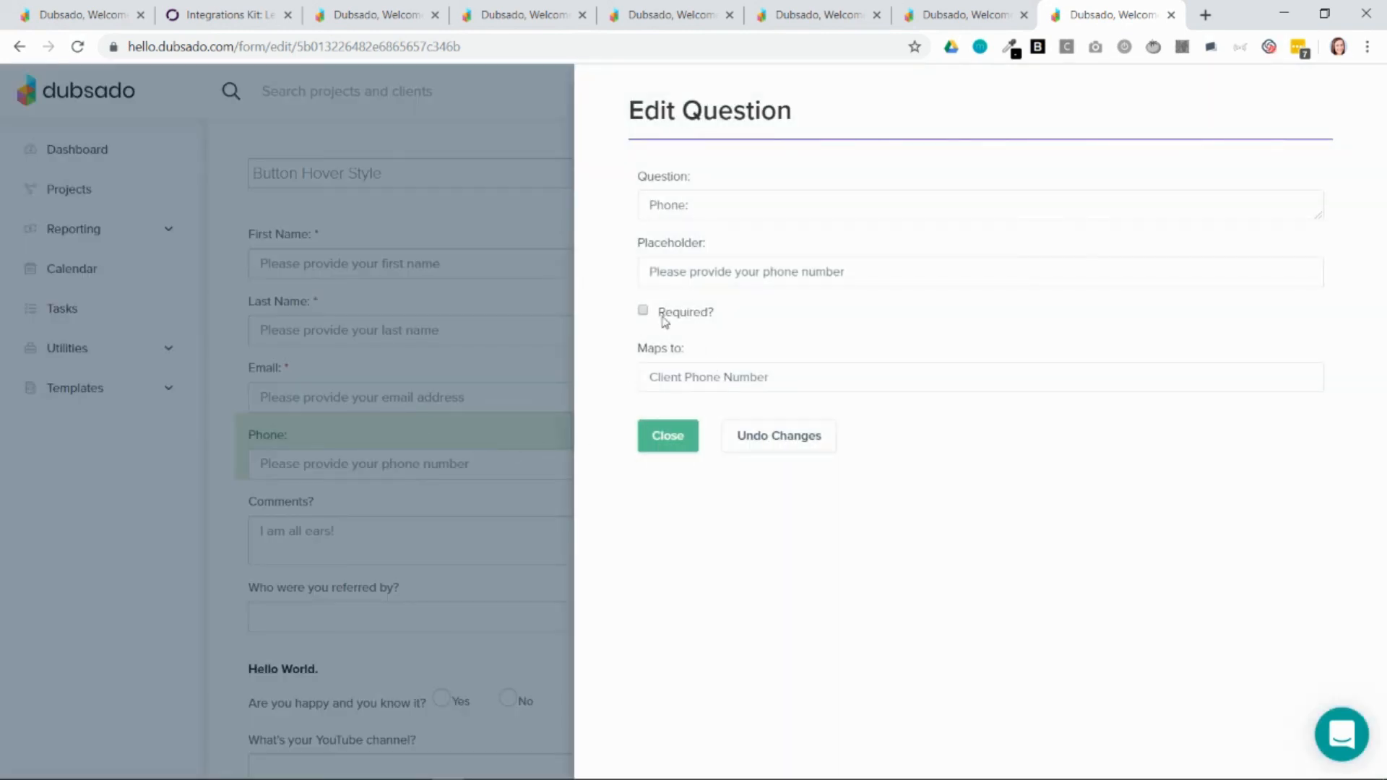
{"action": "mouse_move", "coordinate": [757, 382]}
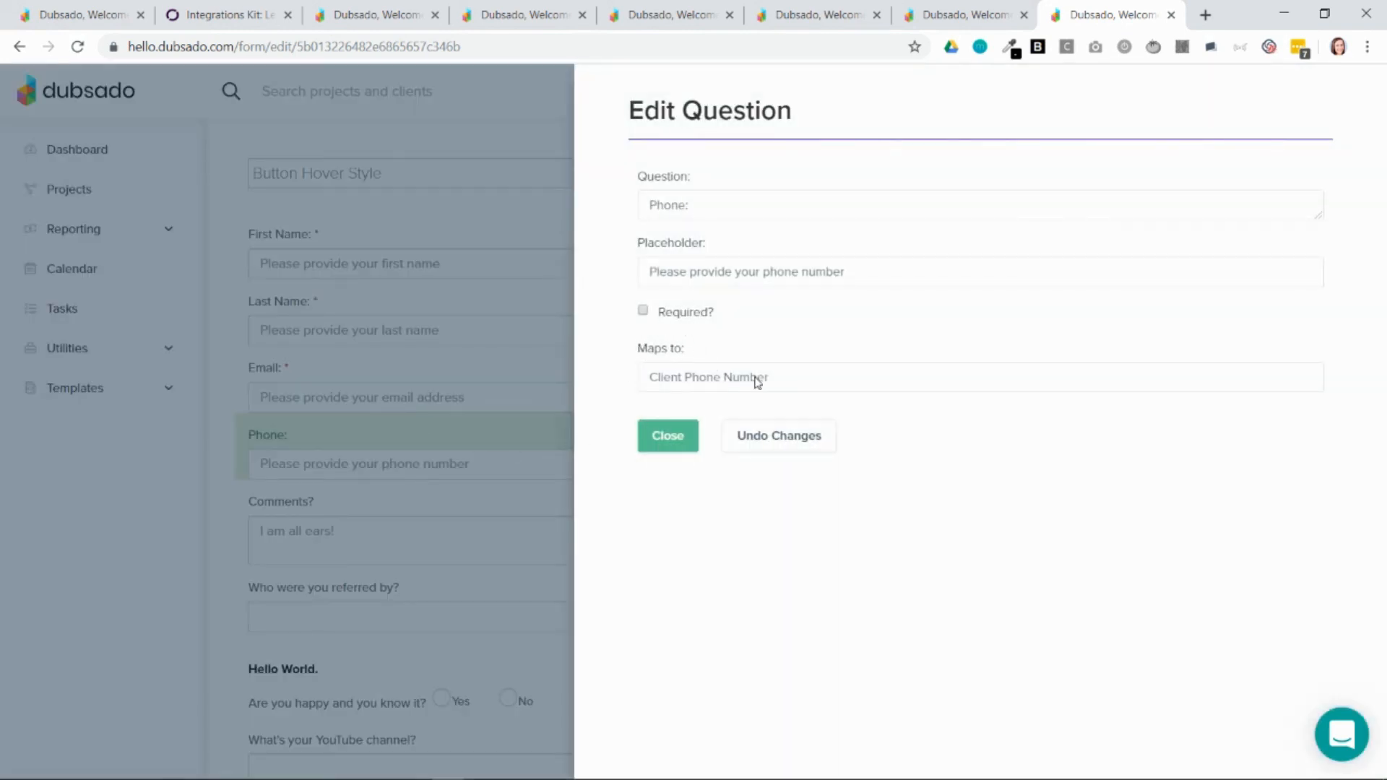
{"action": "left_click", "coordinate": [973, 377]}
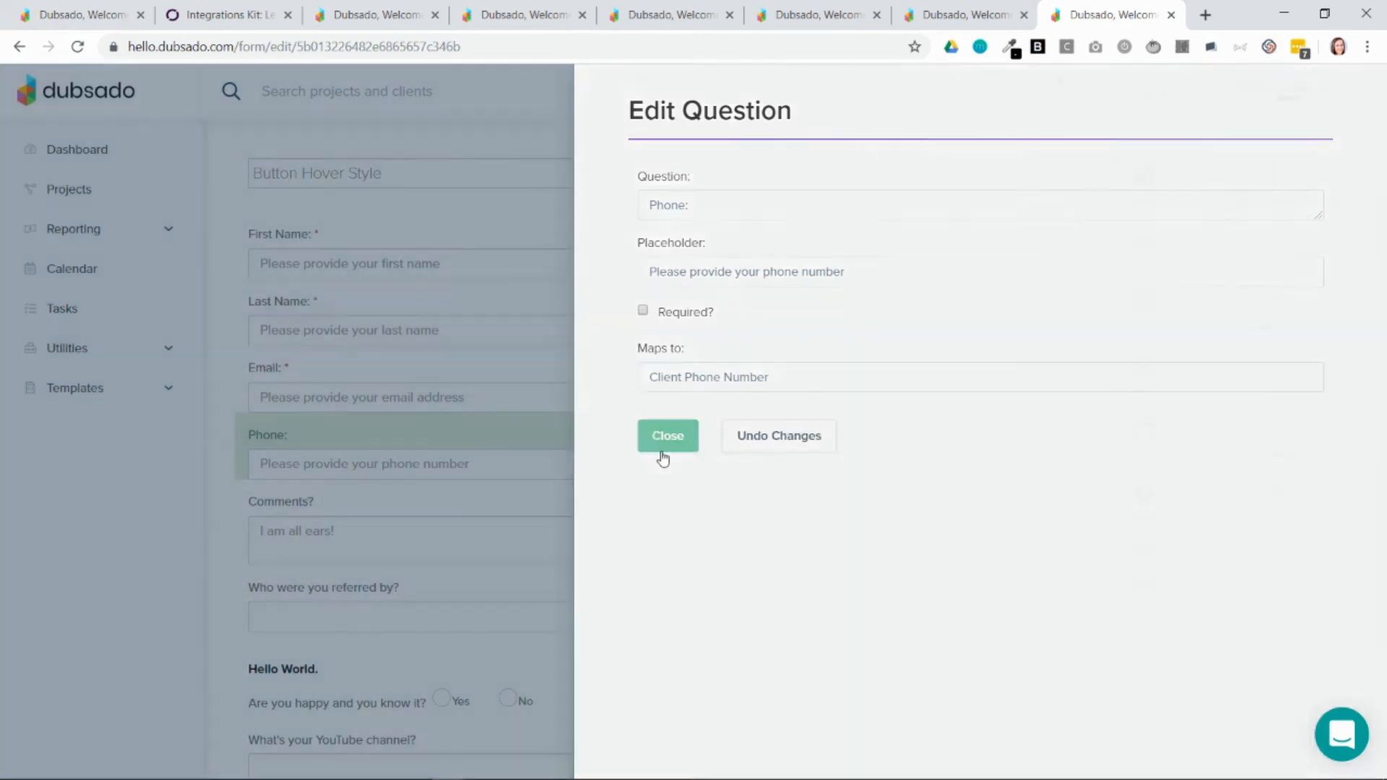
{"action": "left_click", "coordinate": [667, 435]}
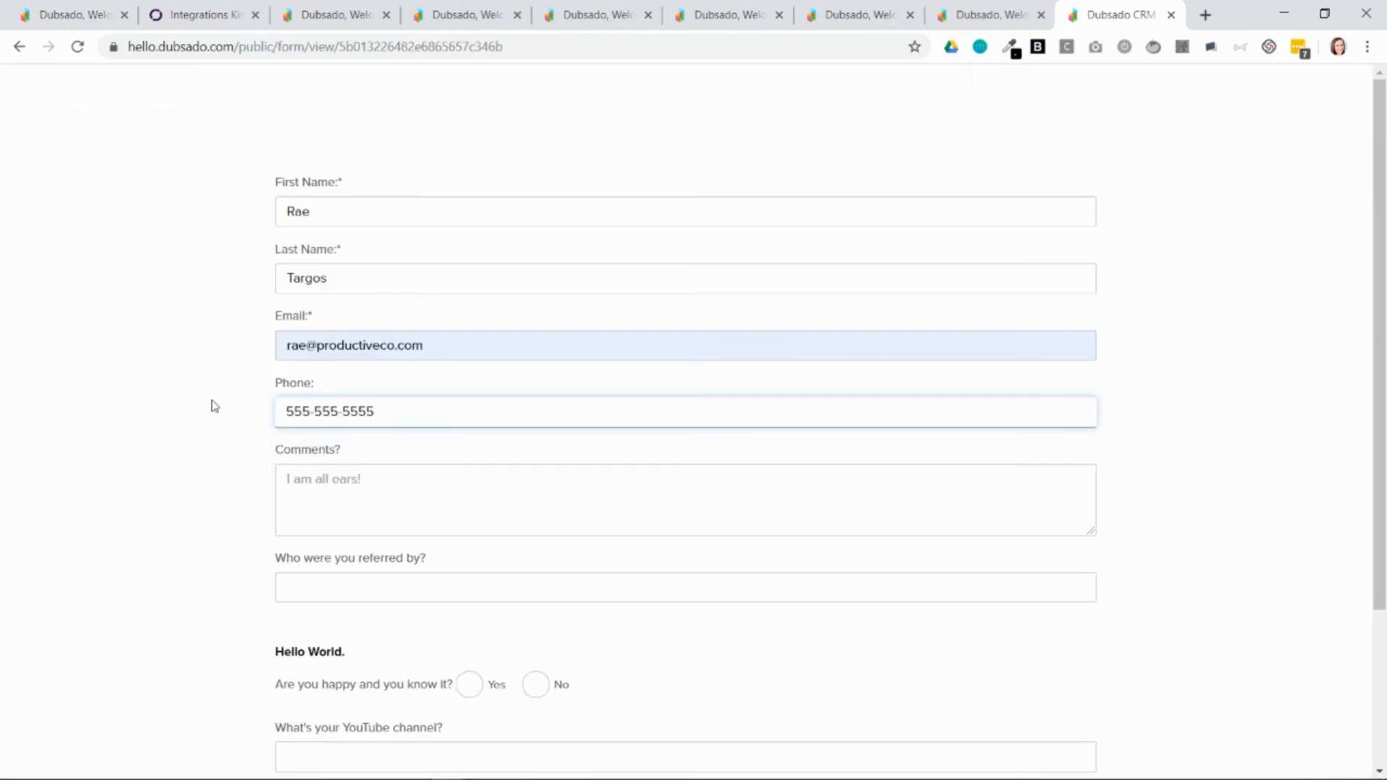
{"action": "scroll", "scroll_direction": "down", "scroll_amount": 3}
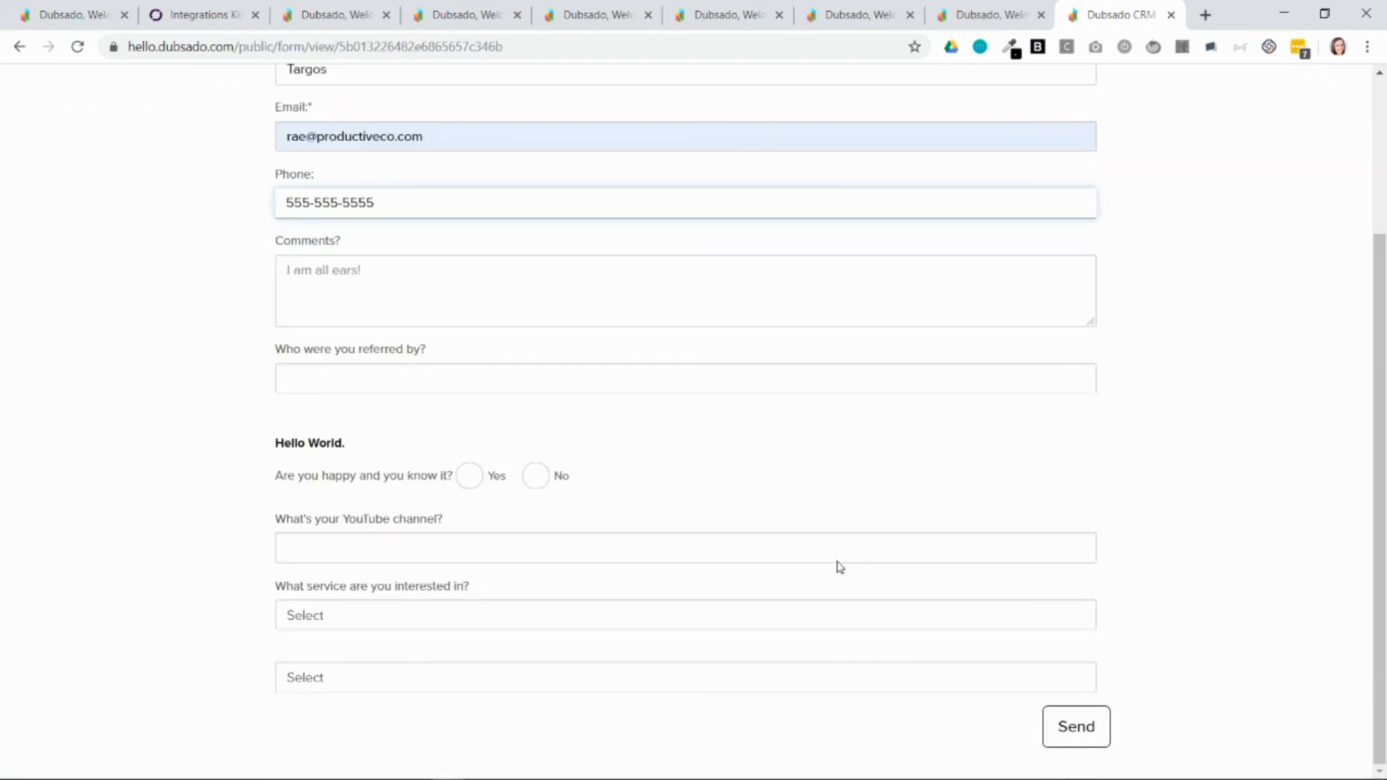
{"action": "left_click", "coordinate": [990, 15]}
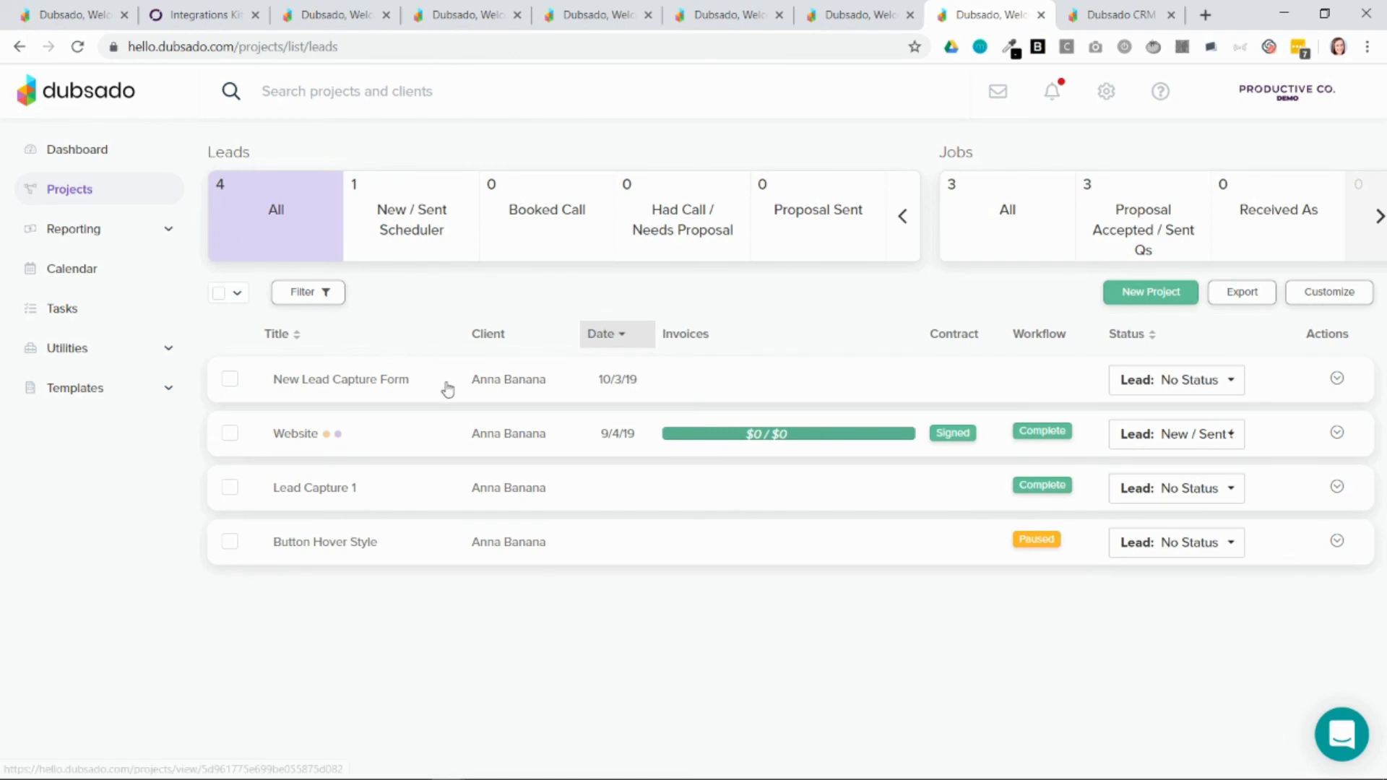
Open the New Lead Capture Form lead project to view its submitted phone and email
{"action": "left_click", "coordinate": [341, 378]}
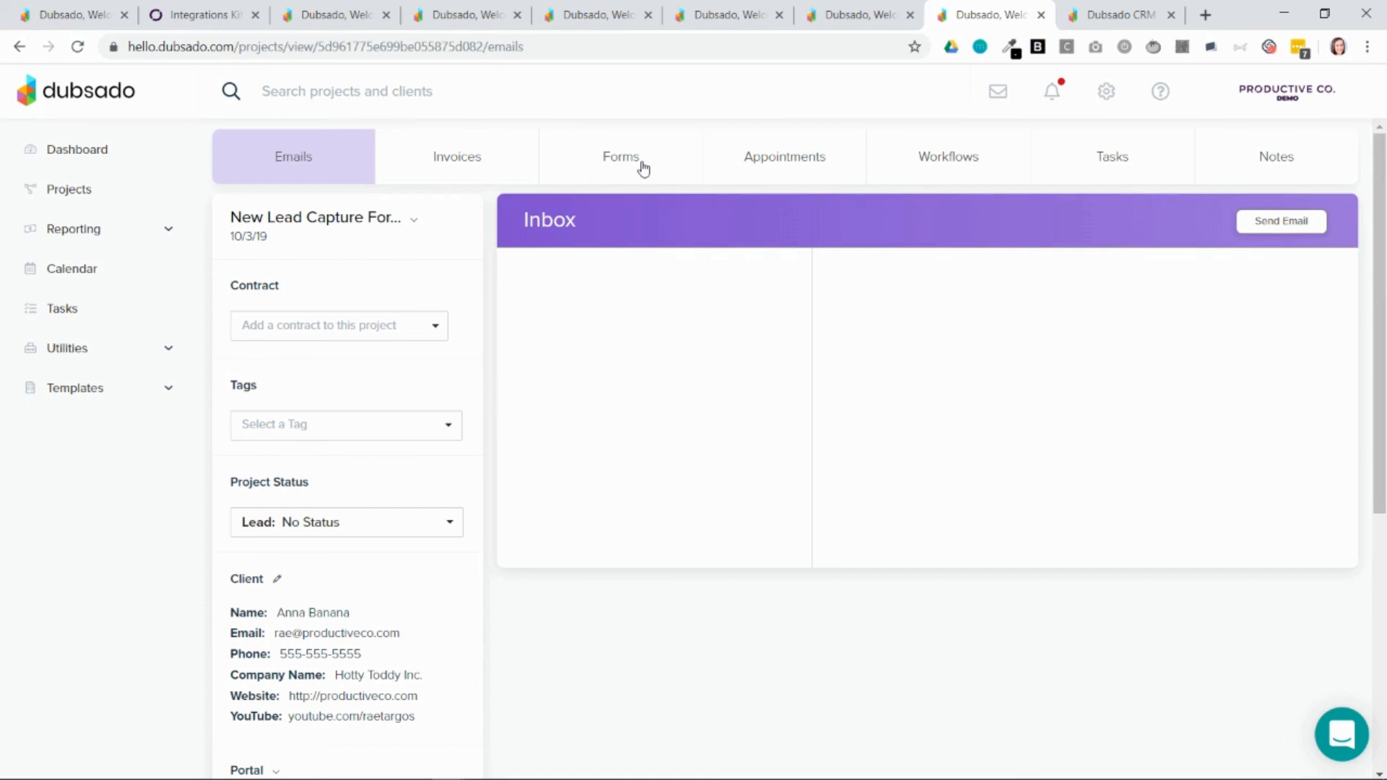
{"action": "mouse_move", "coordinate": [634, 193]}
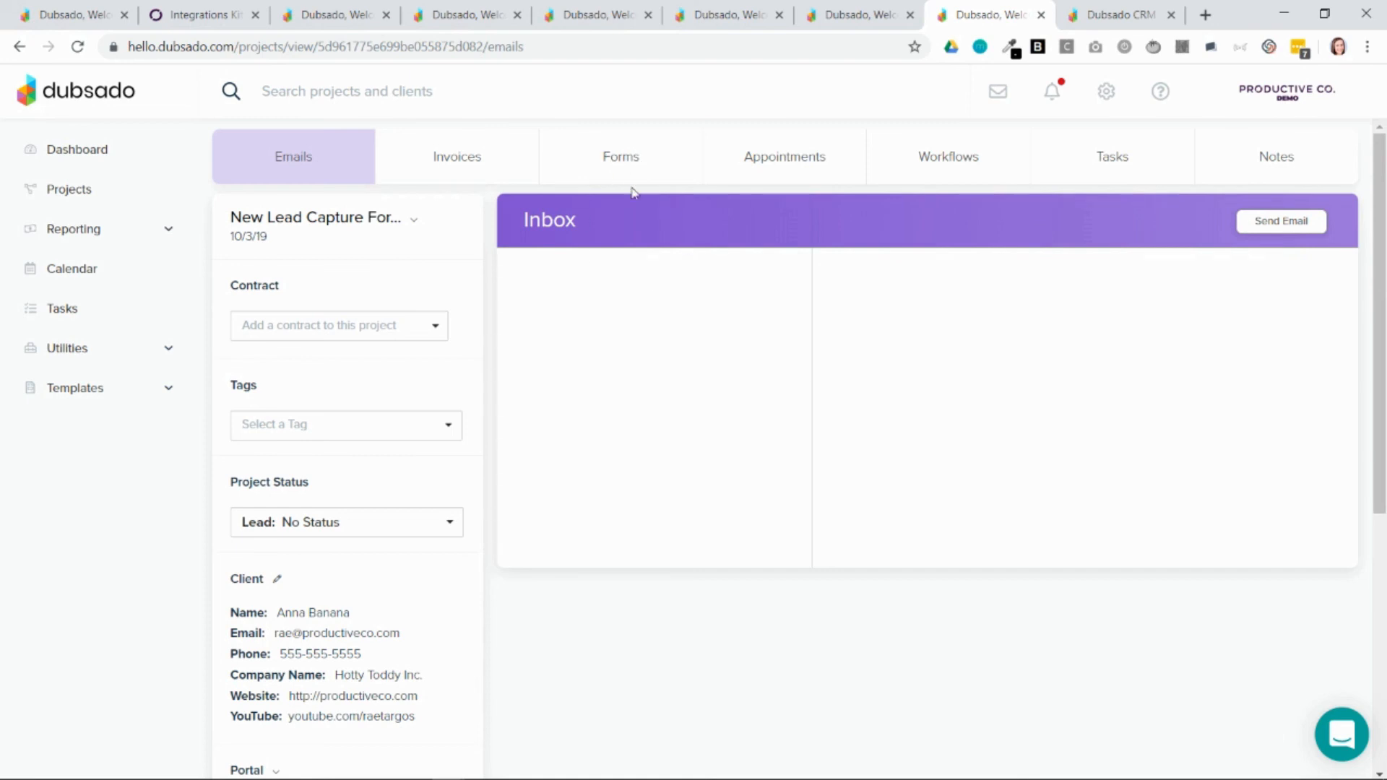
{"action": "mouse_move", "coordinate": [369, 715]}
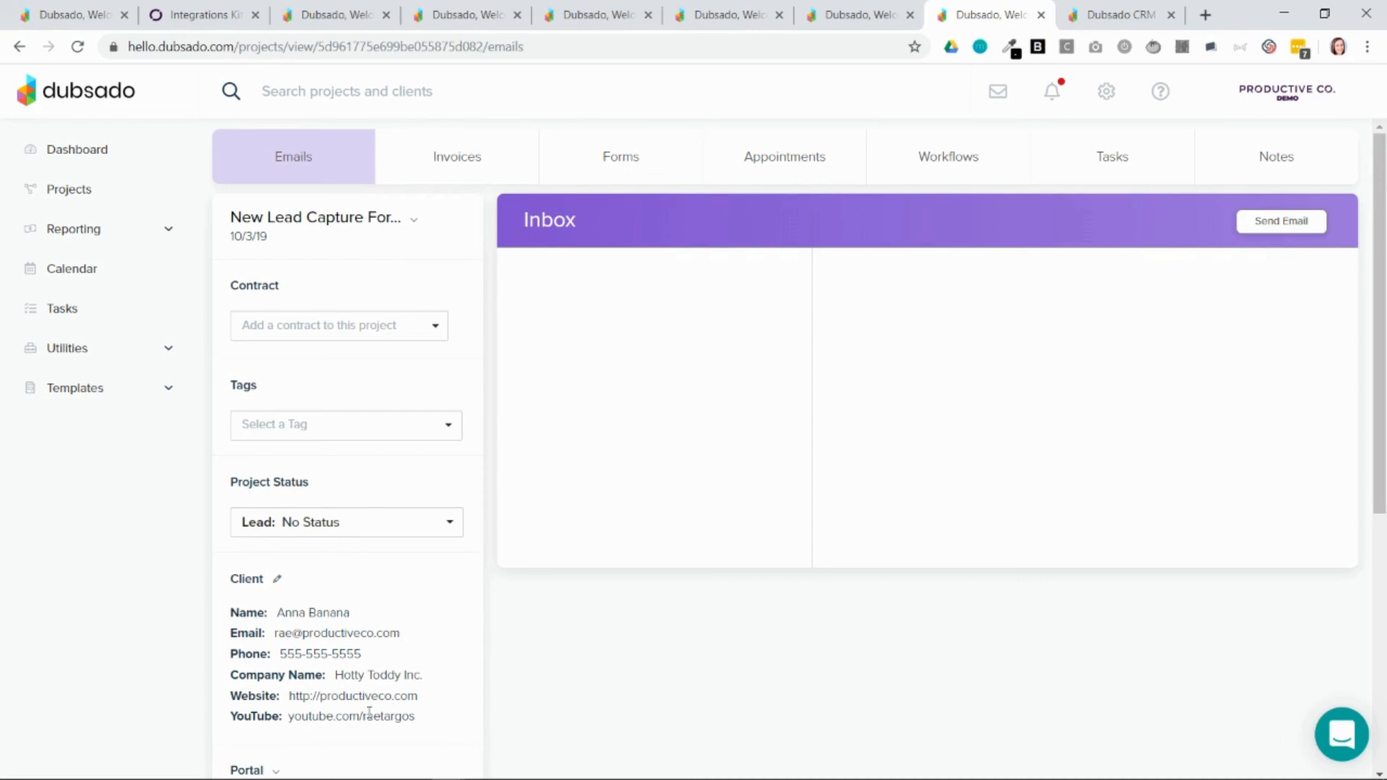